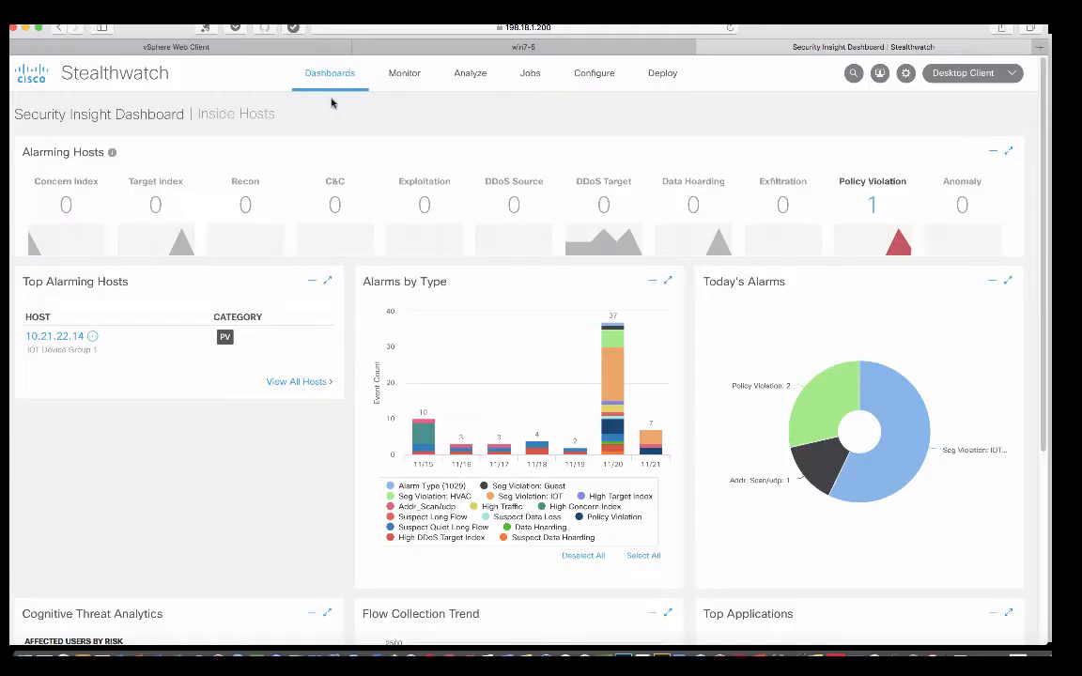
Navigate Host Group Management to Inside Hosts > By Function > Servers > DNS Servers, showing 10.1.103.0/24 and 10.2.203.0/24
click(593, 71)
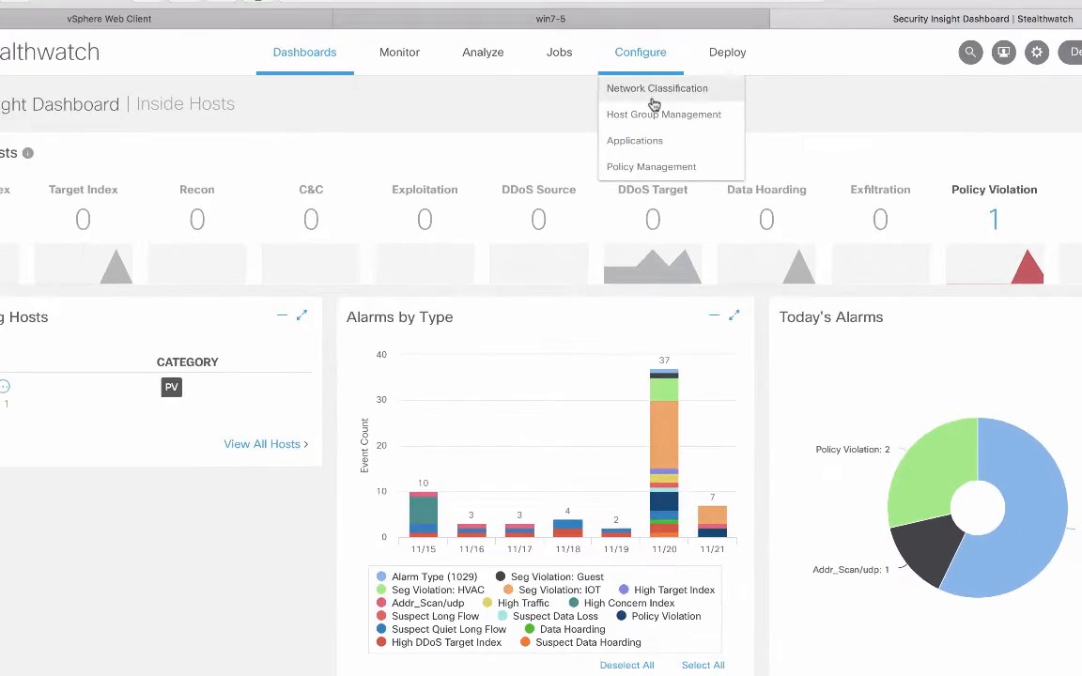
click(662, 115)
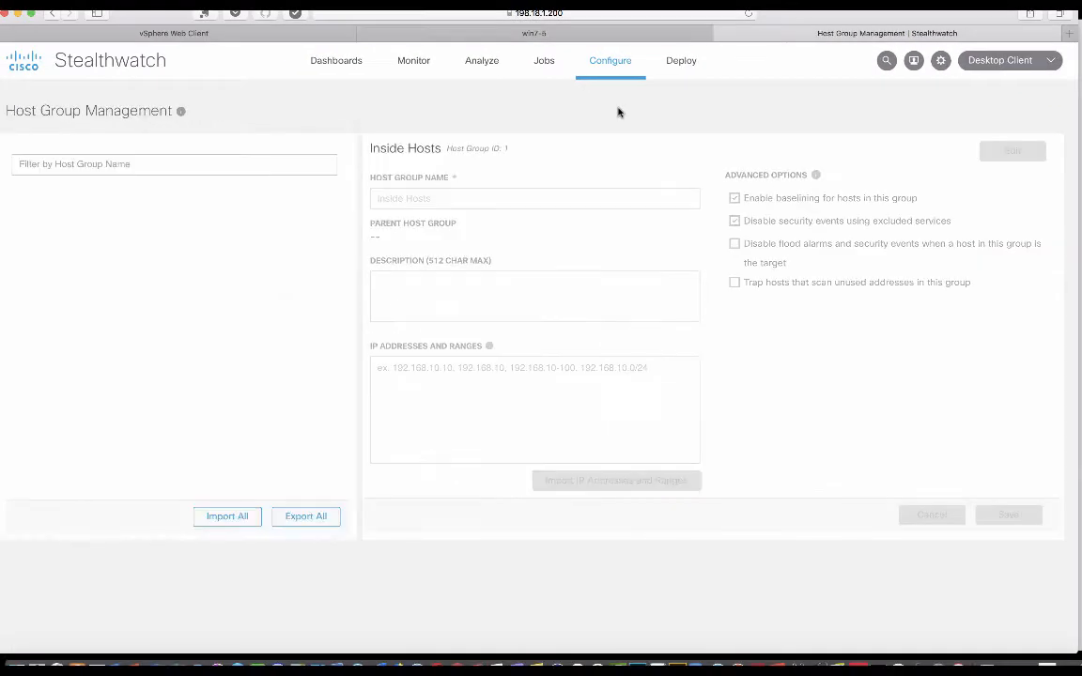
click(34, 206)
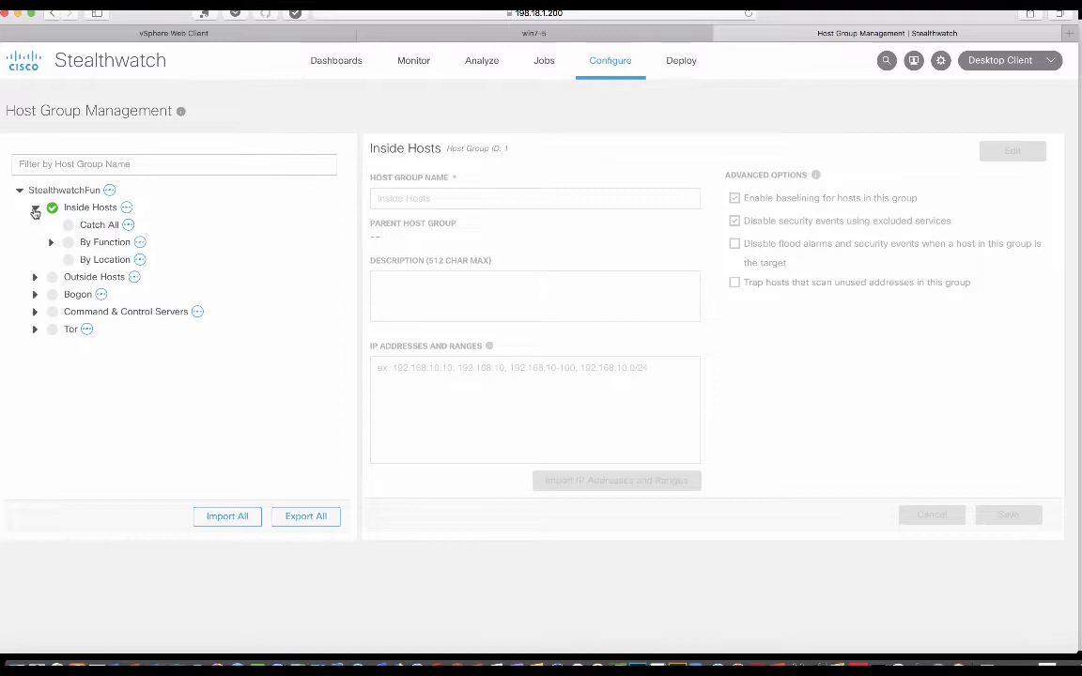
click(51, 241)
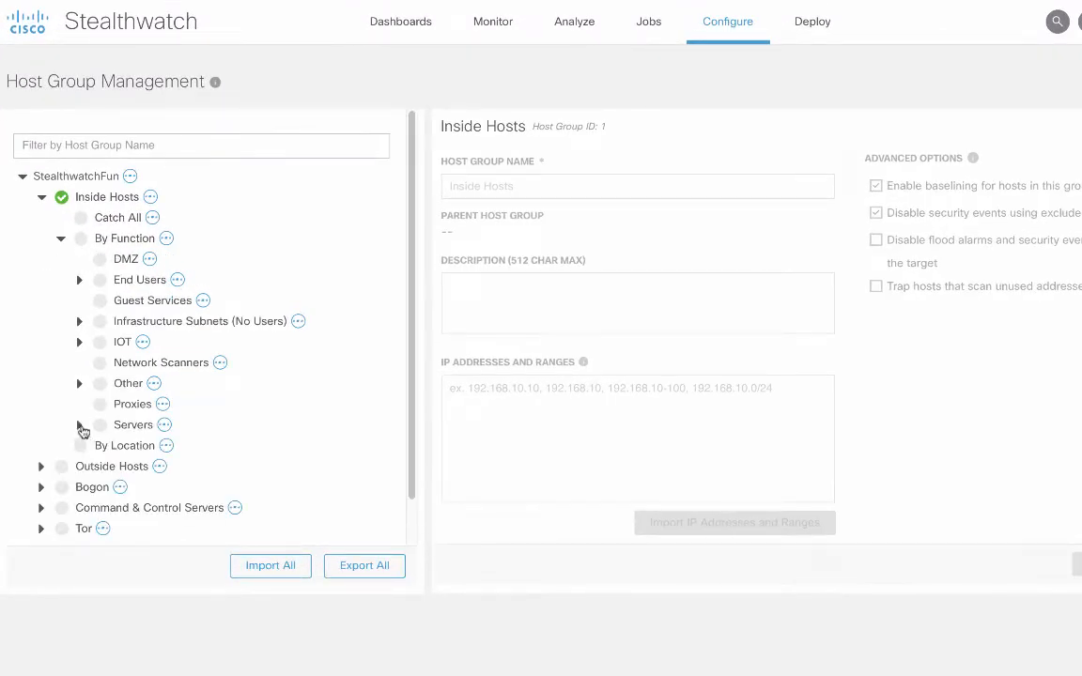
click(166, 466)
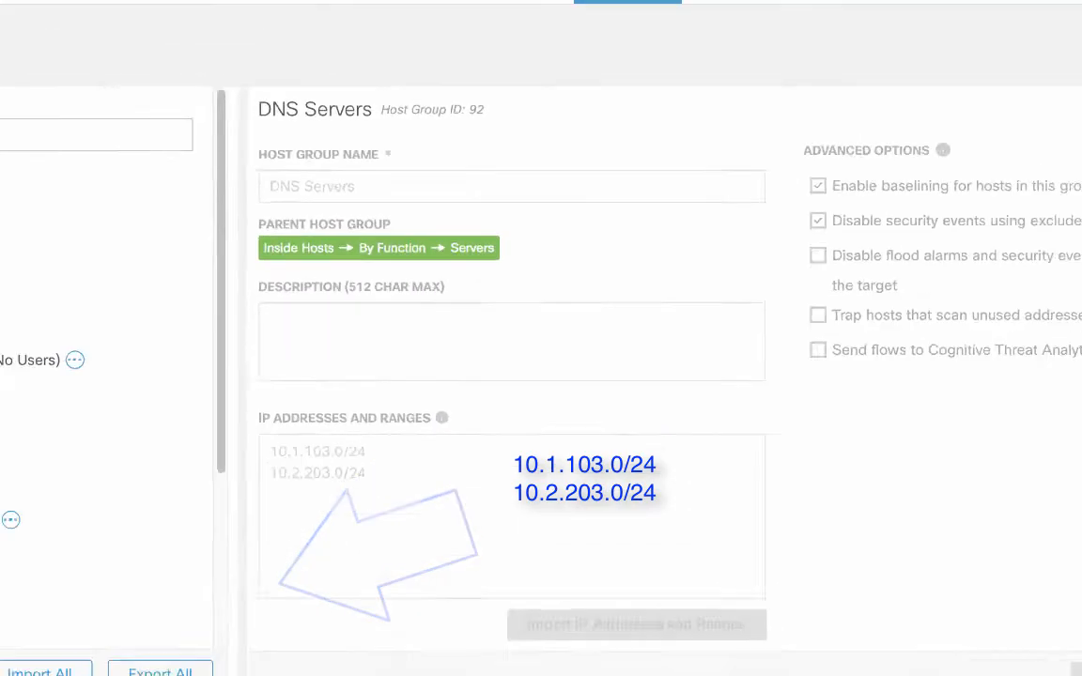
From Saved Searches, run the 'DNS 24 Hours and ! DNS Server Host Group' search via its Actions menu
click(372, 121)
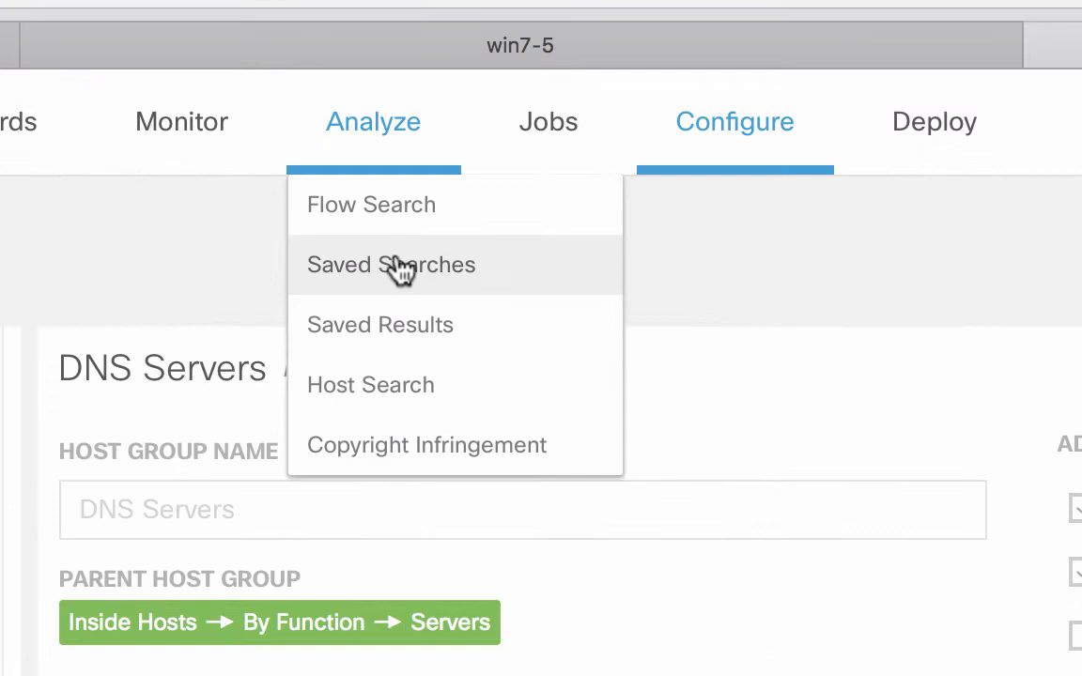
click(390, 263)
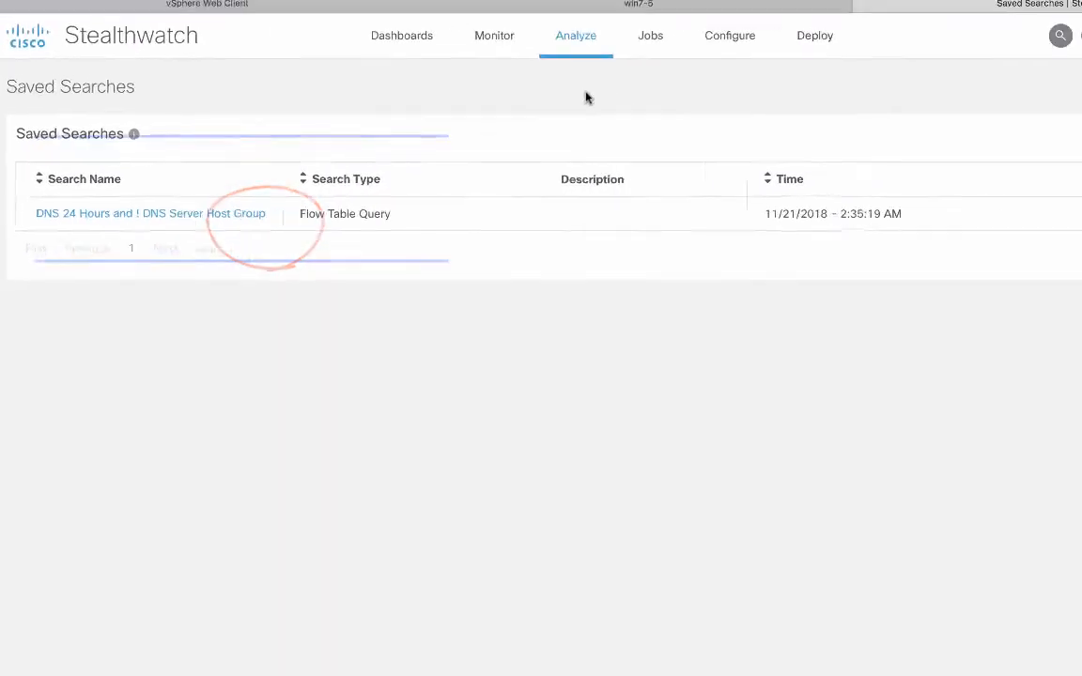
click(954, 209)
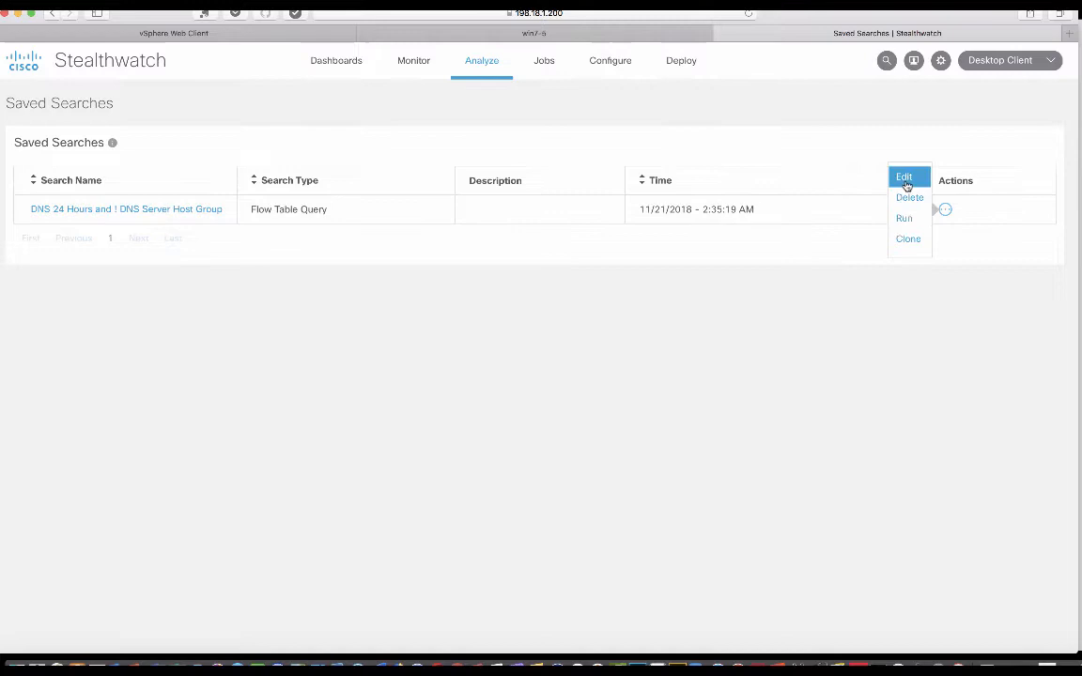
click(901, 177)
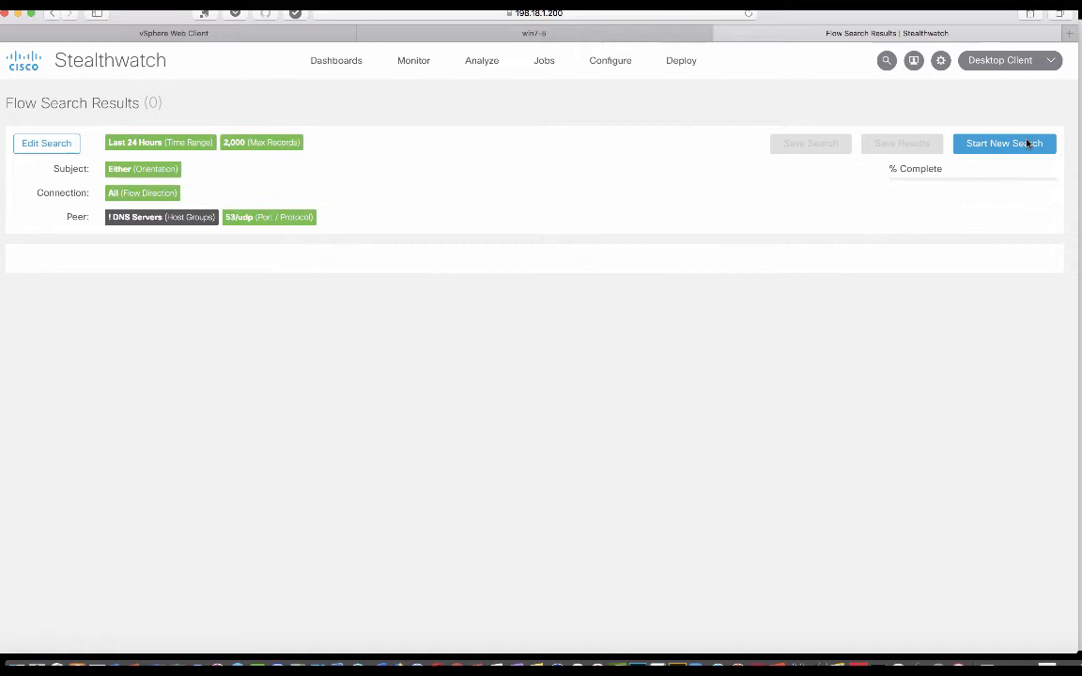
Let the search reach 100% and review the 417 flows on 53/udp to outside peers like 8.8.8.8
click(1002, 143)
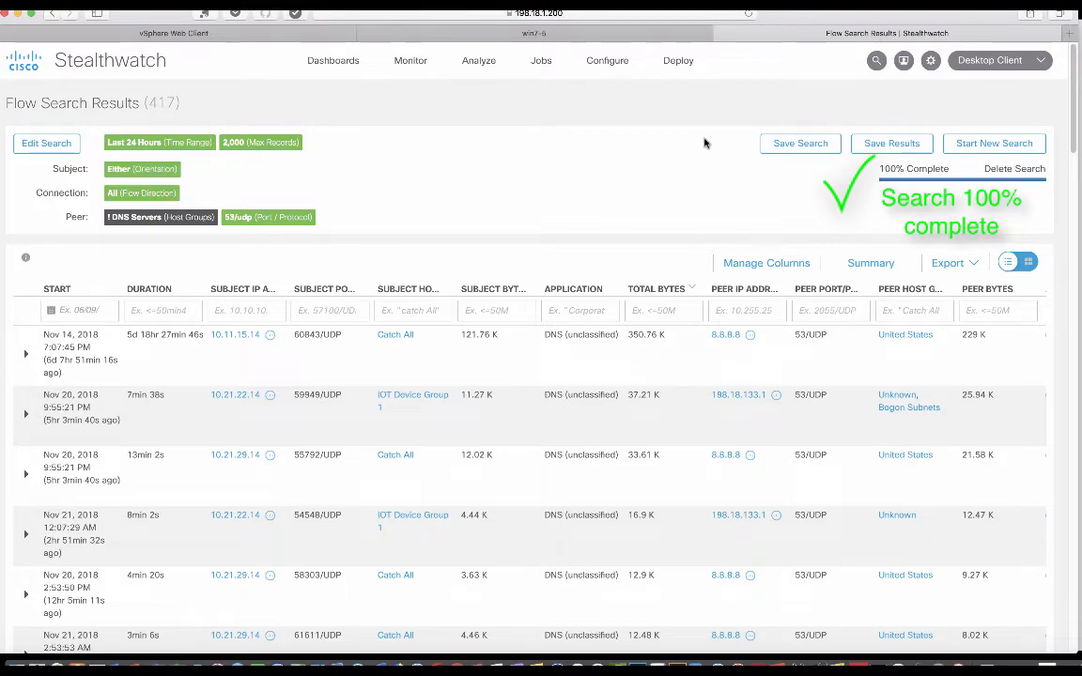
scroll(down, 3)
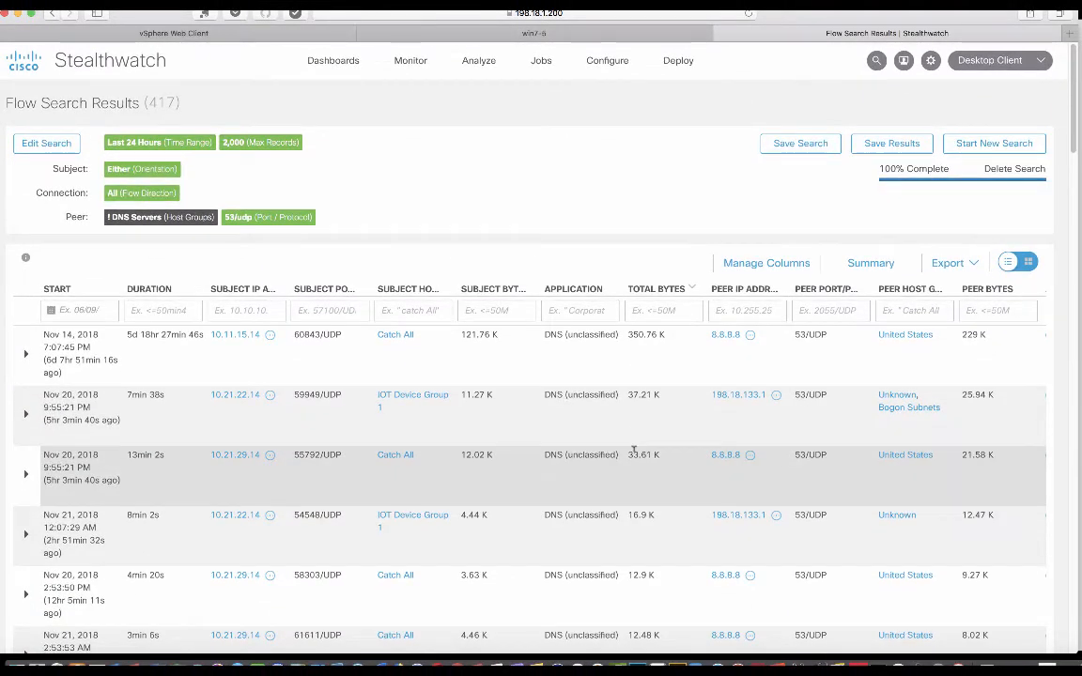
mouse_move(642, 454)
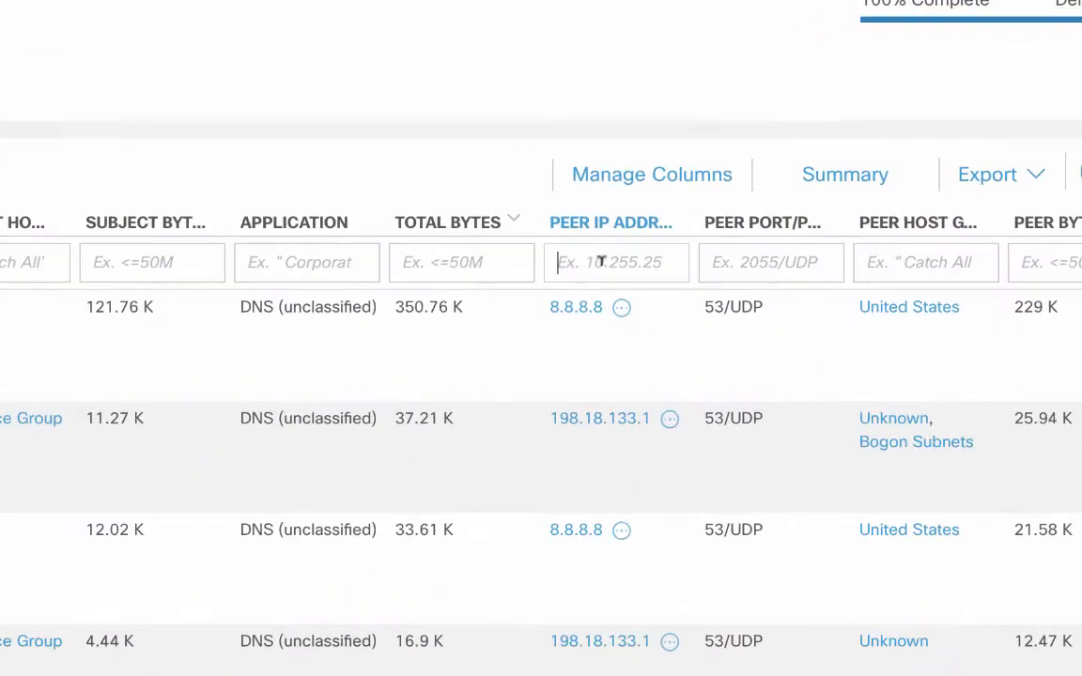
Filter the results' Peer IP Address column with !8.8.8.8, leaving flows to 198.18.133.1
text(!8.8.8.8)
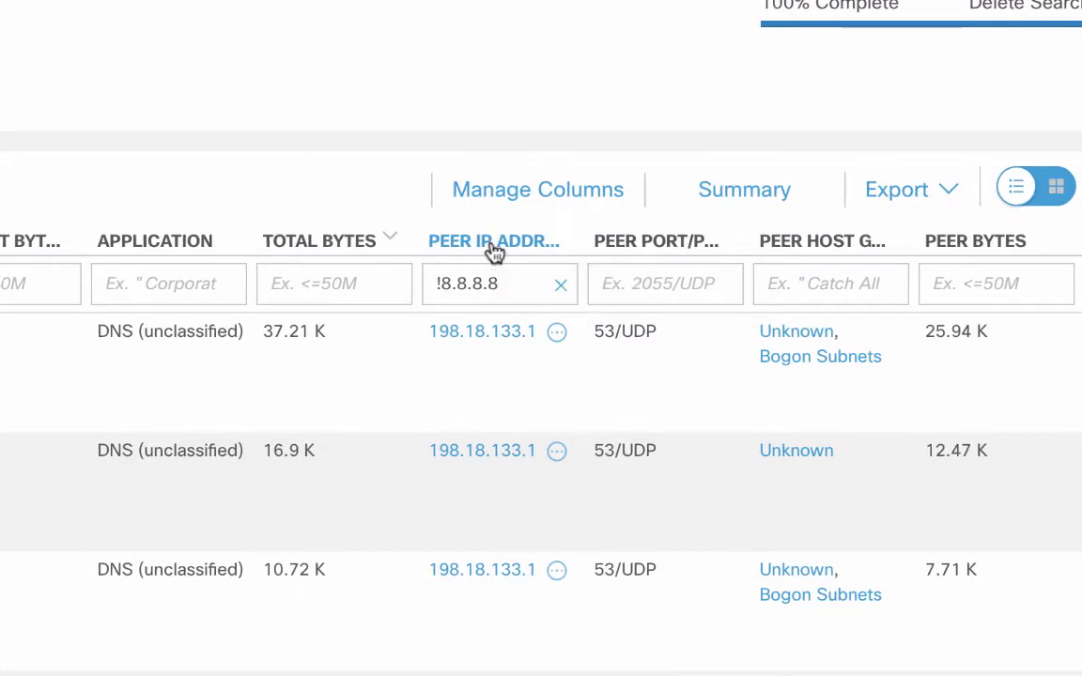
mouse_move(278, 351)
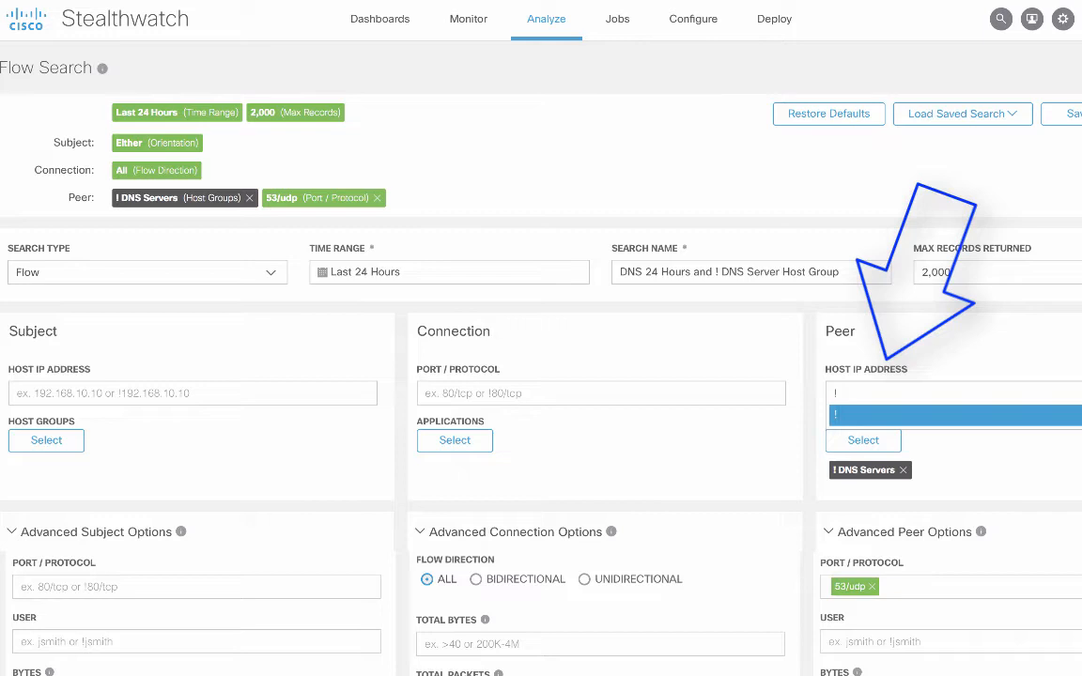
Edit the search to exclude peers 8.8.8.8 and 198.18.133.1 and rerun it, returning no results
text(8.8.8.8)
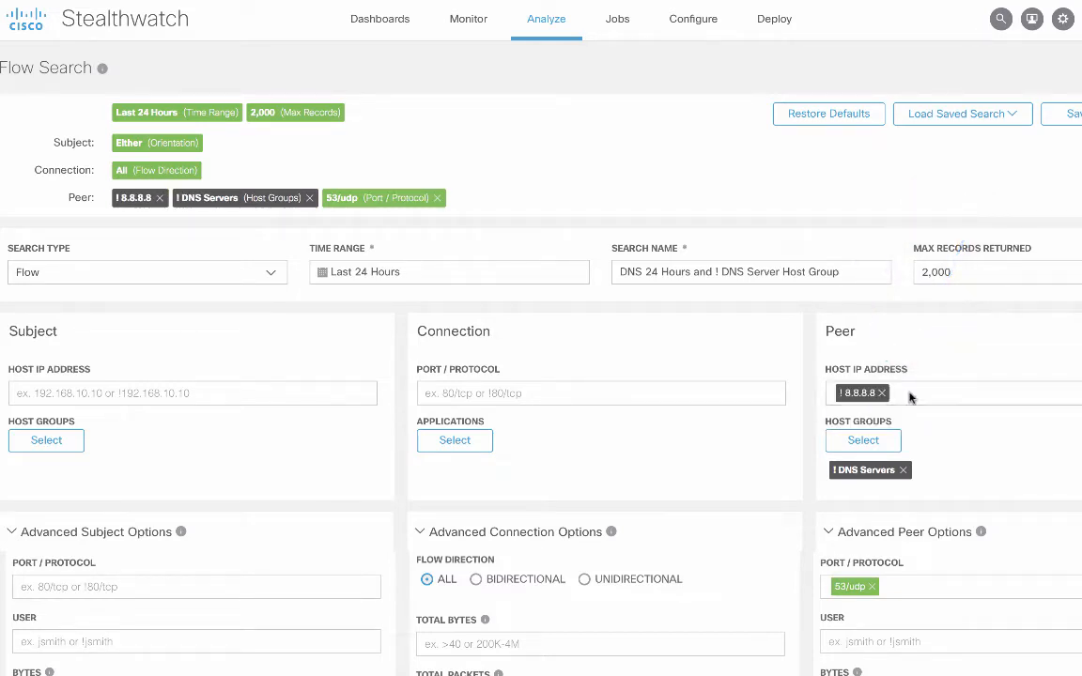
text(!198)
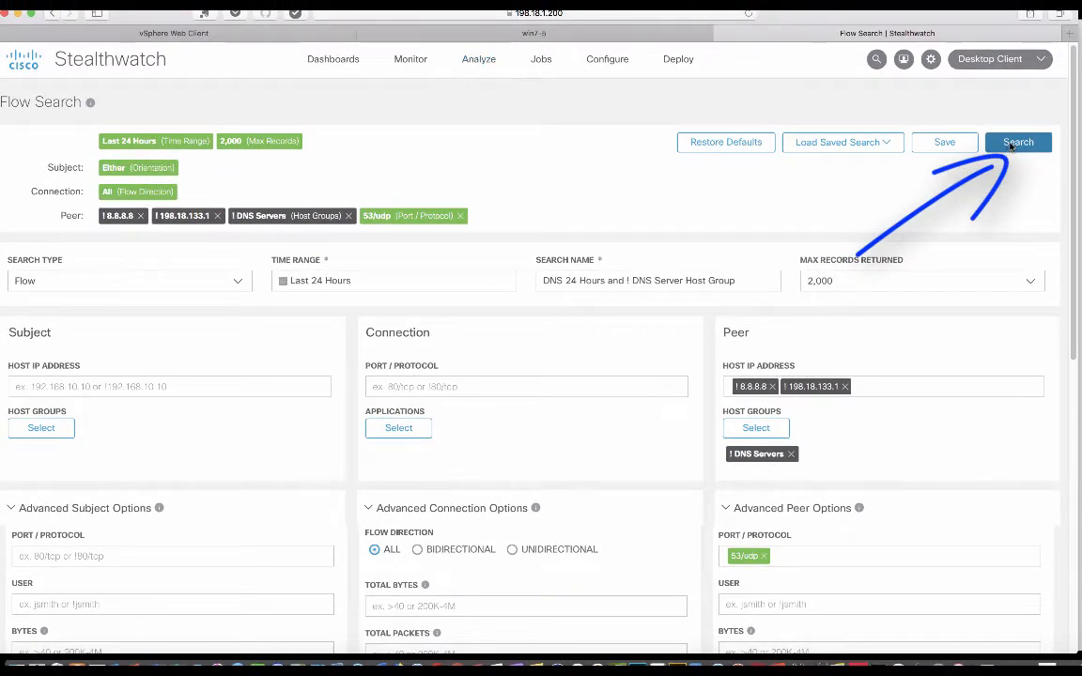
click(1017, 143)
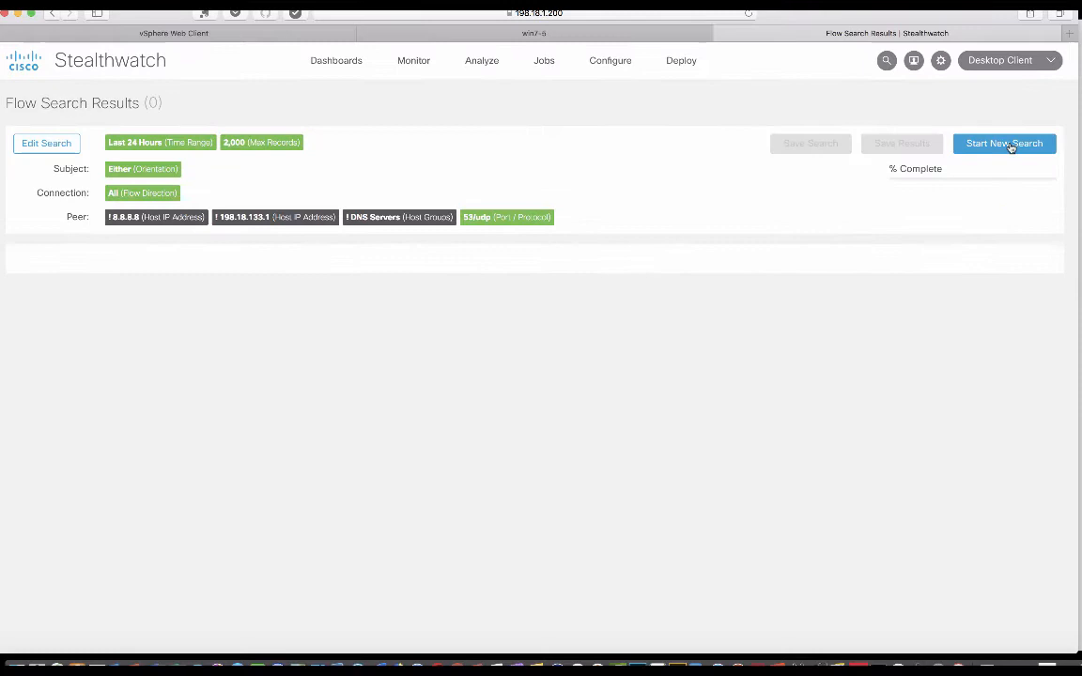
click(1003, 143)
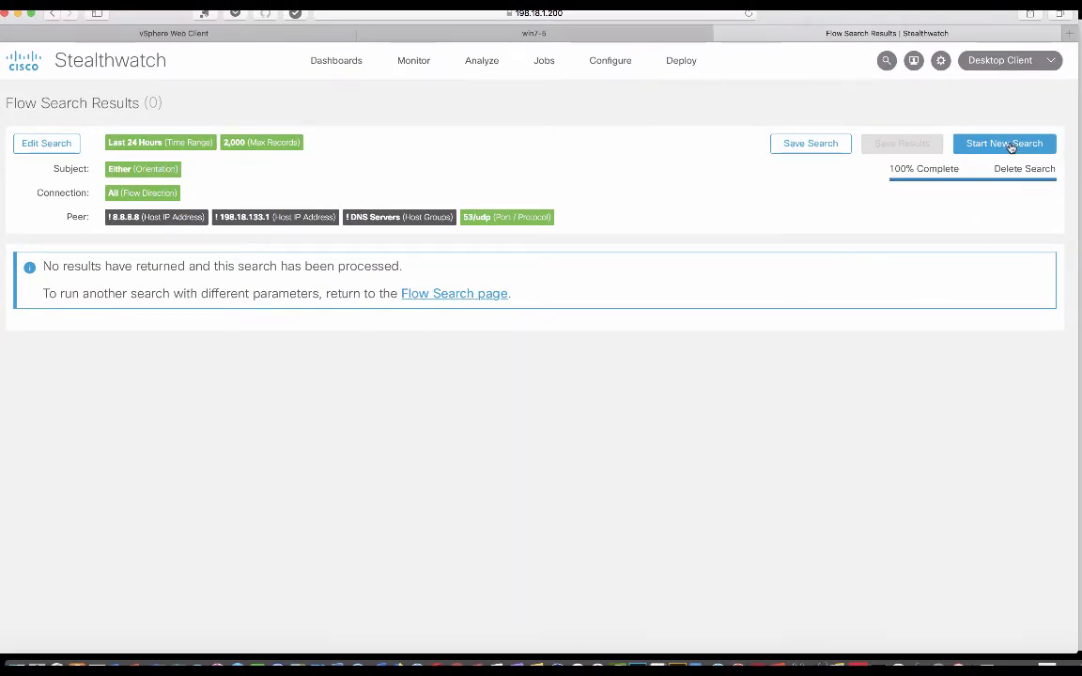
Via Dashboards and Host Group Management, reopen DNS Servers showing 10.1.103.0/24 and 10.2.203.0/24
click(332, 60)
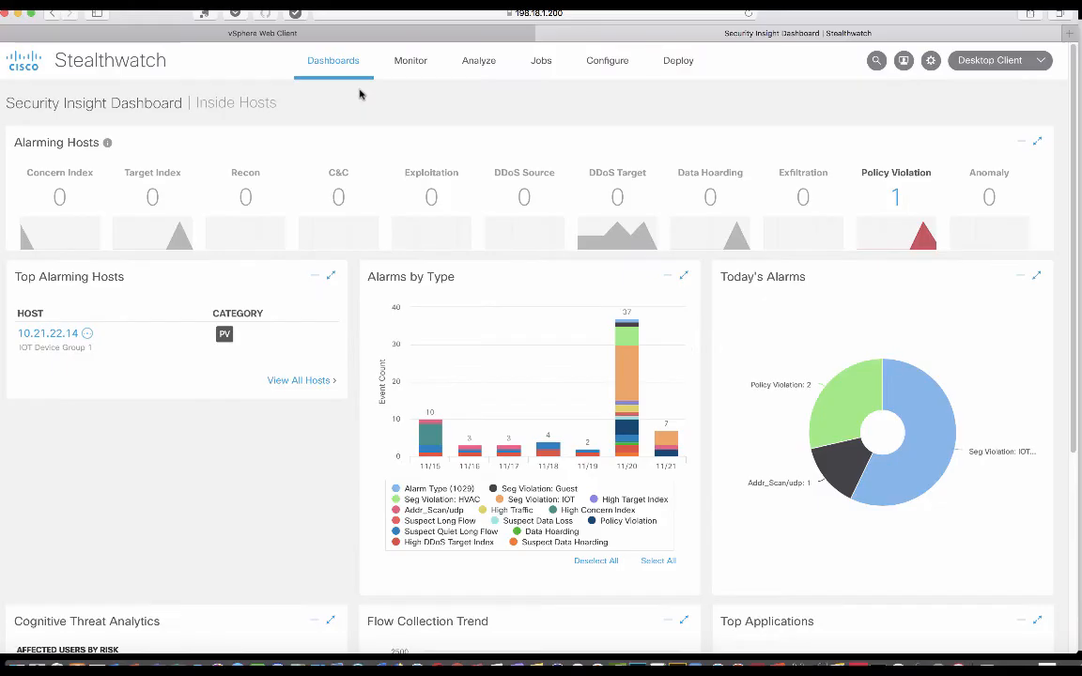
click(606, 61)
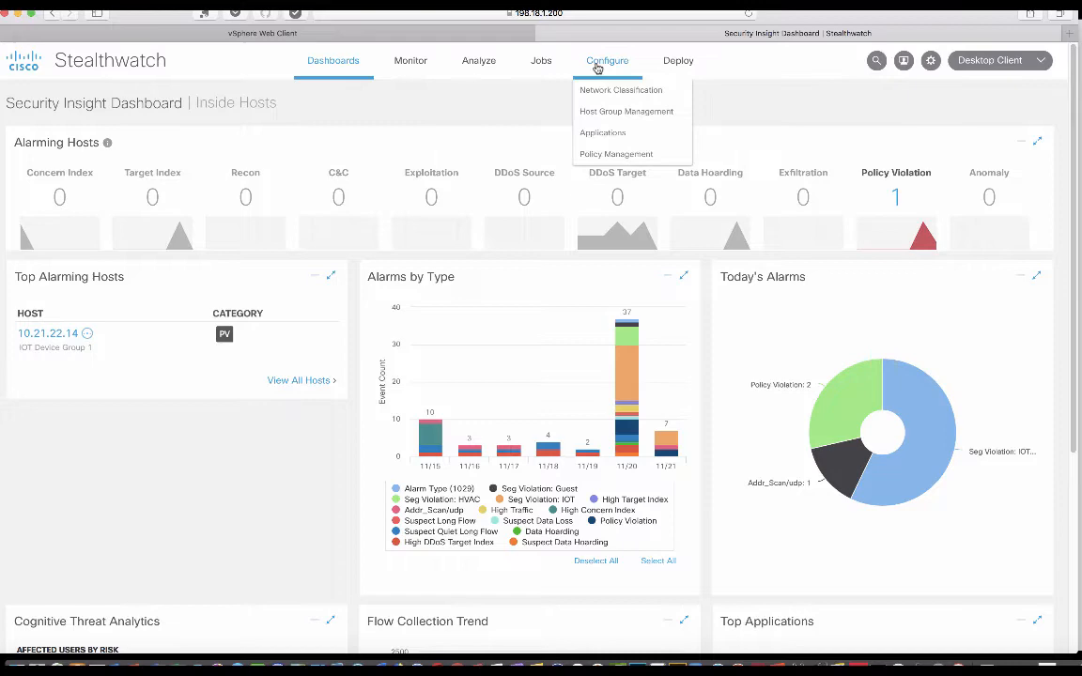
click(627, 111)
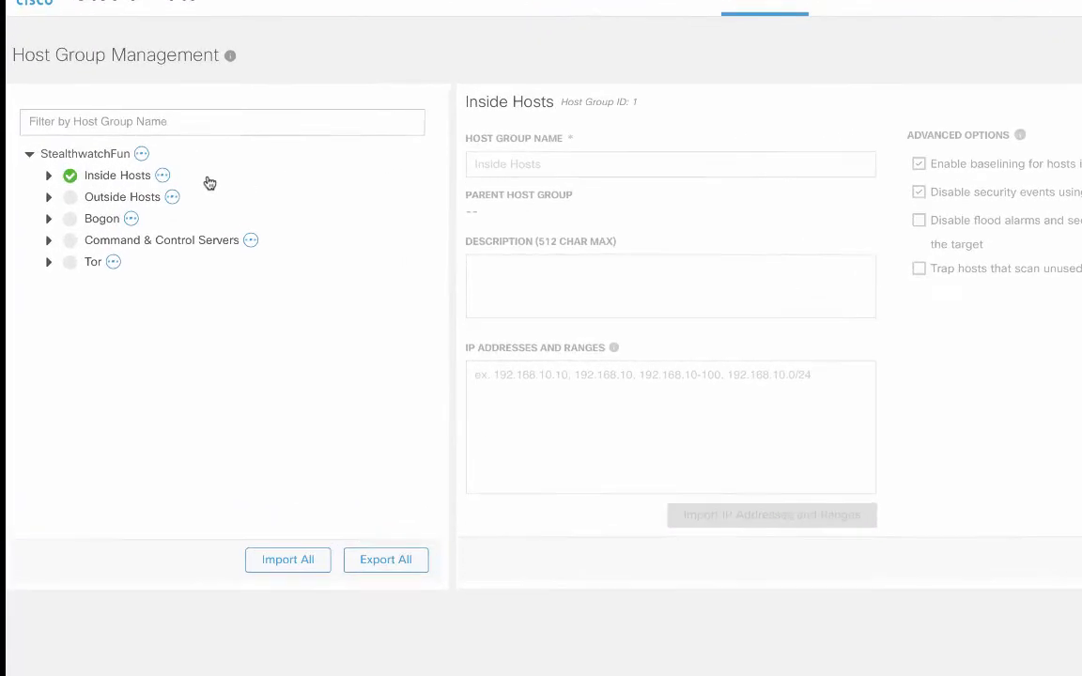
click(49, 175)
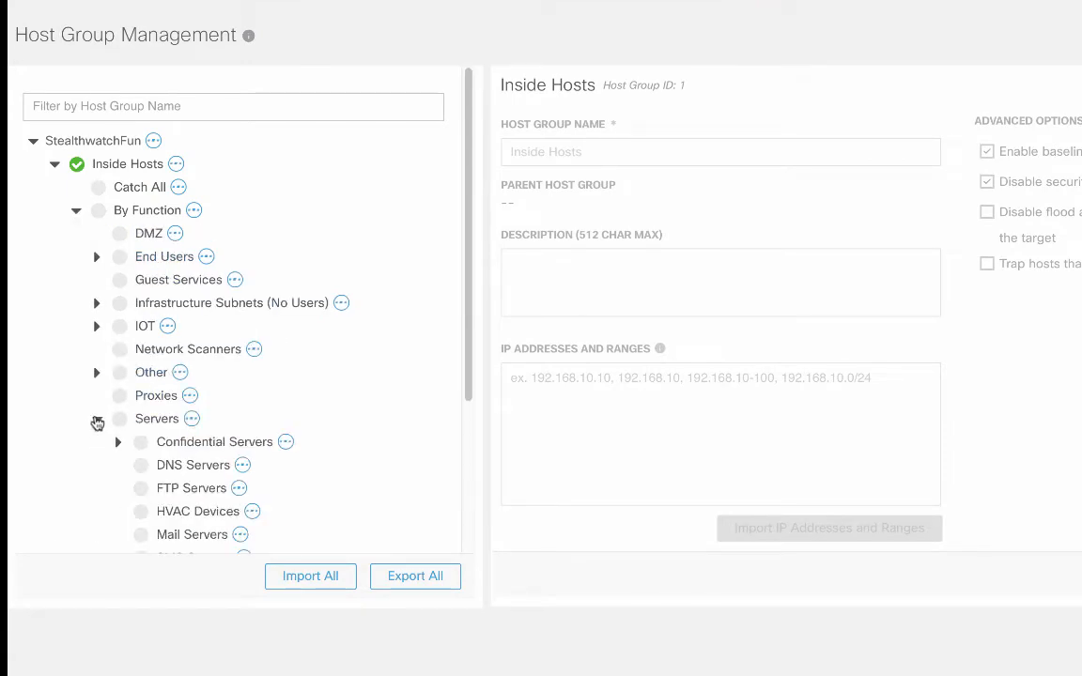
click(193, 466)
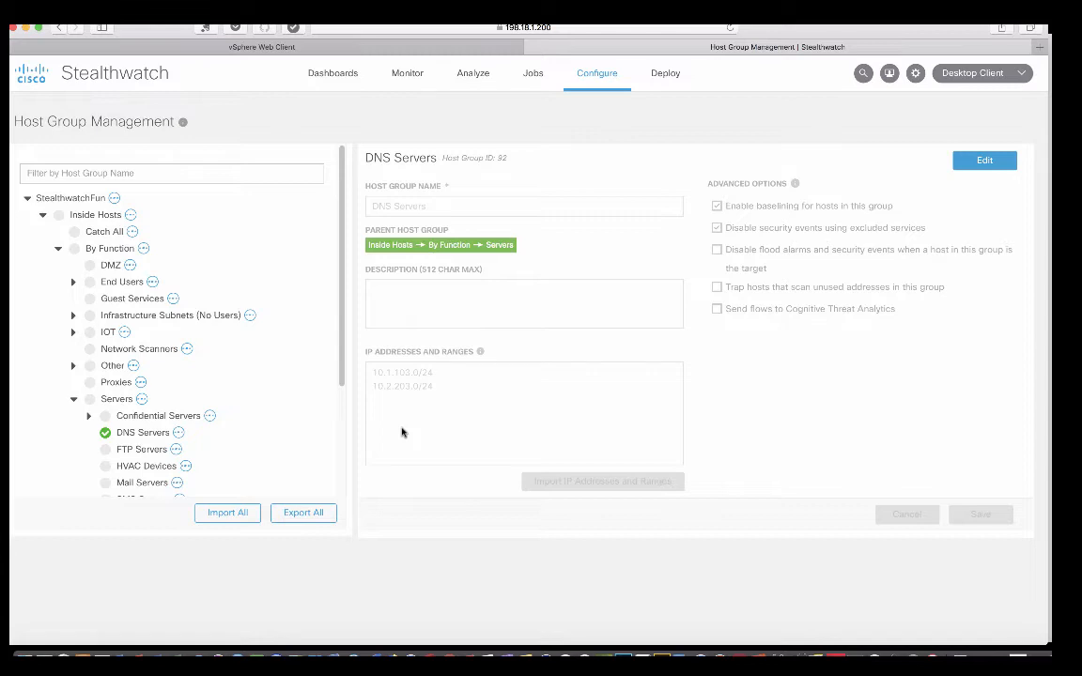
Save DNS Servers with only 10.1.103.0/24 remaining, then return to the Saved Searches list
click(984, 160)
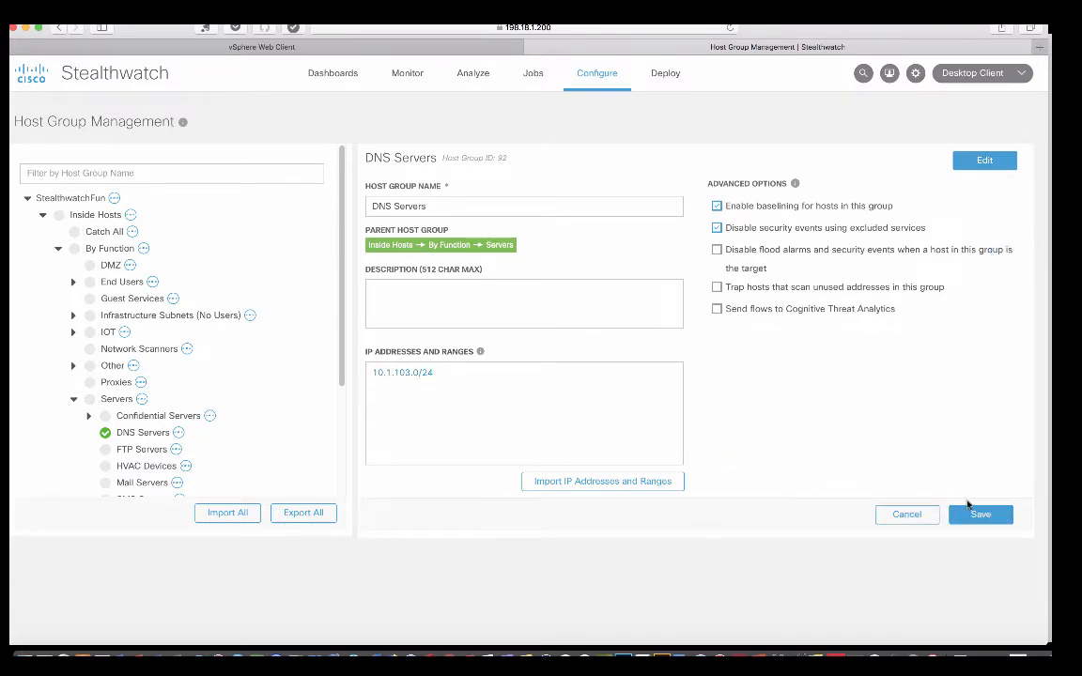
click(981, 515)
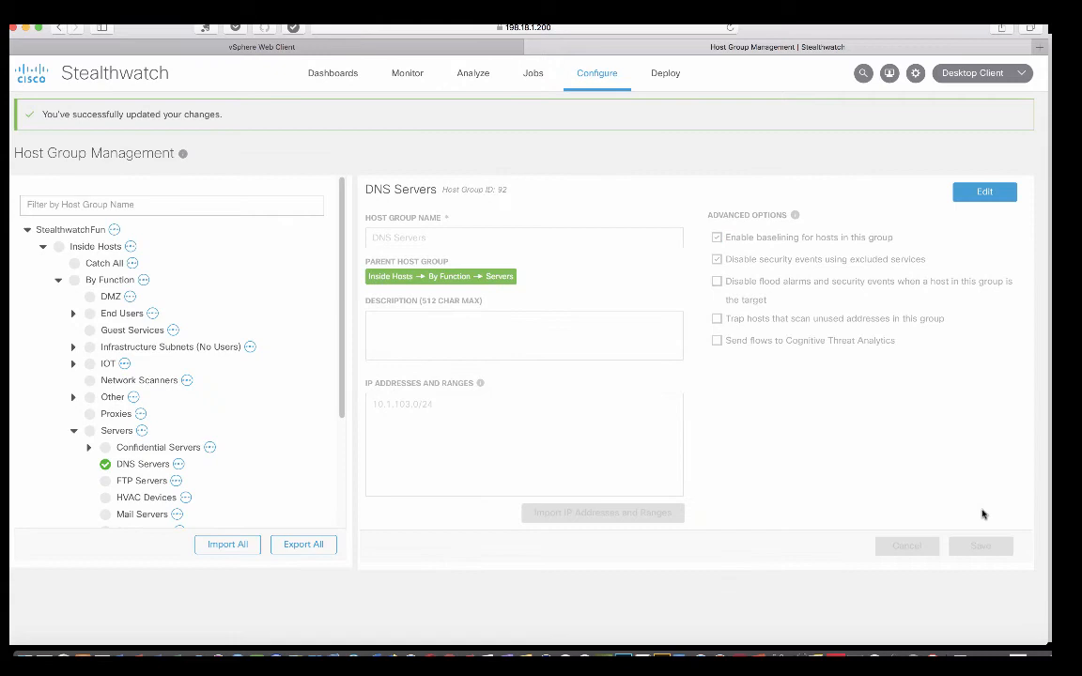
scroll(down, 3)
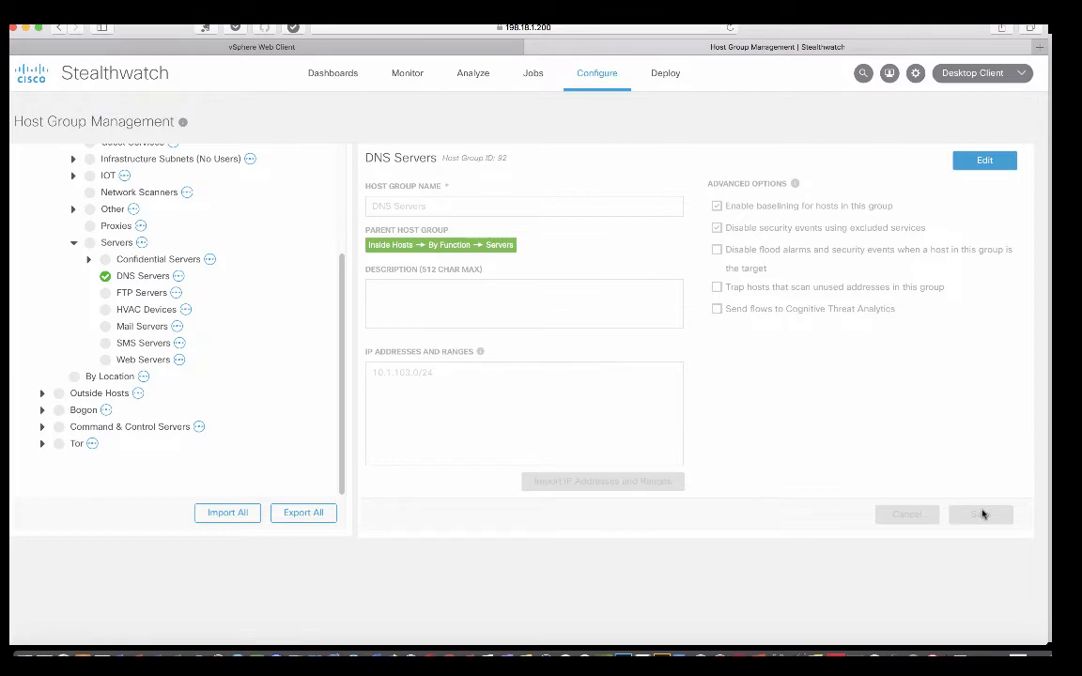
click(473, 73)
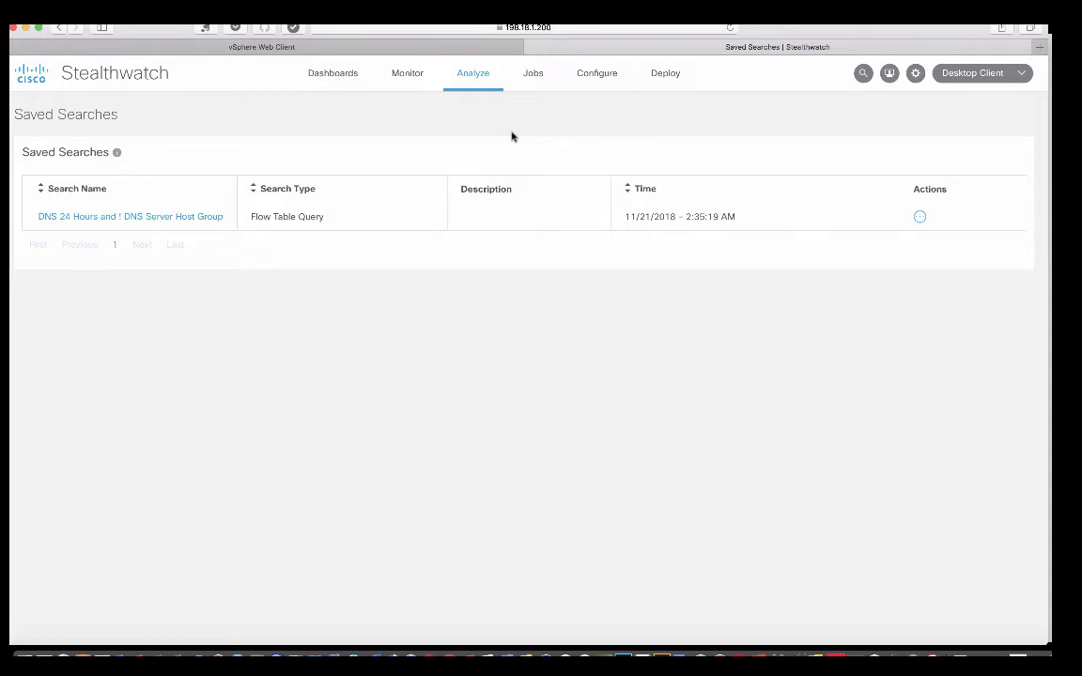
mouse_move(561, 273)
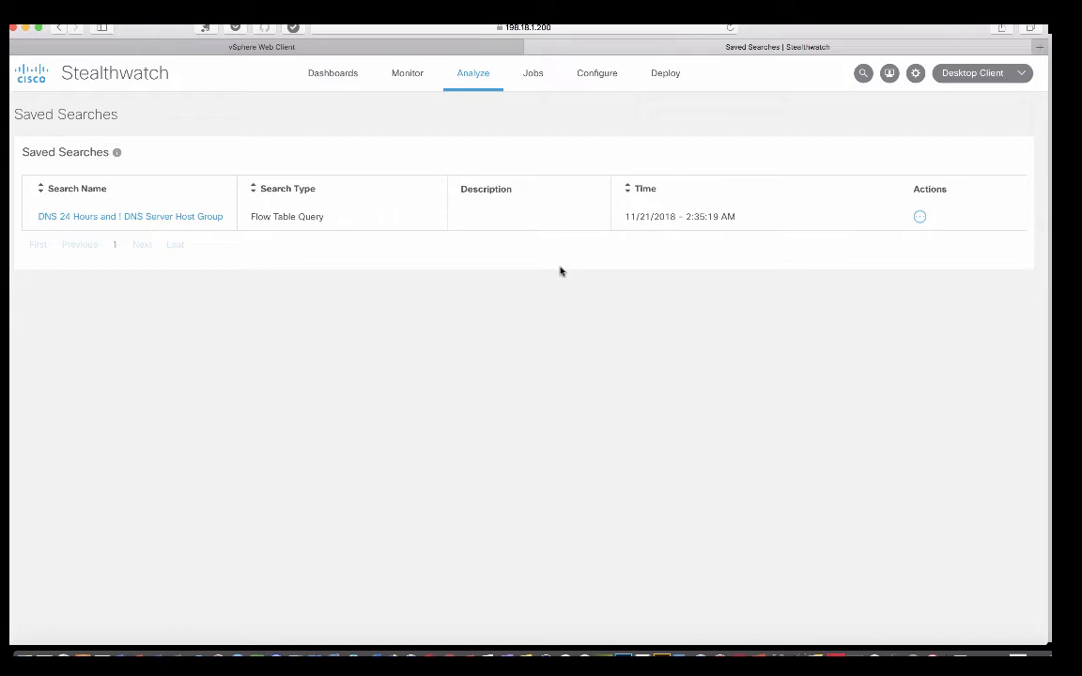
Start a new Flow Search and set its time range to Last 8 Hours
click(473, 72)
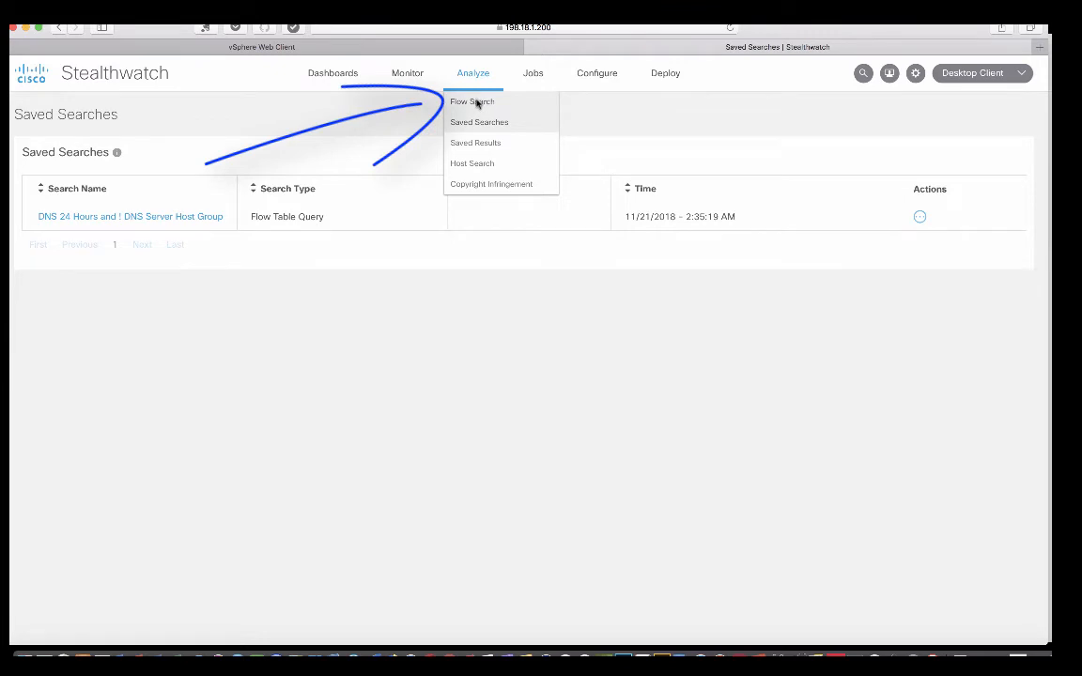
click(471, 101)
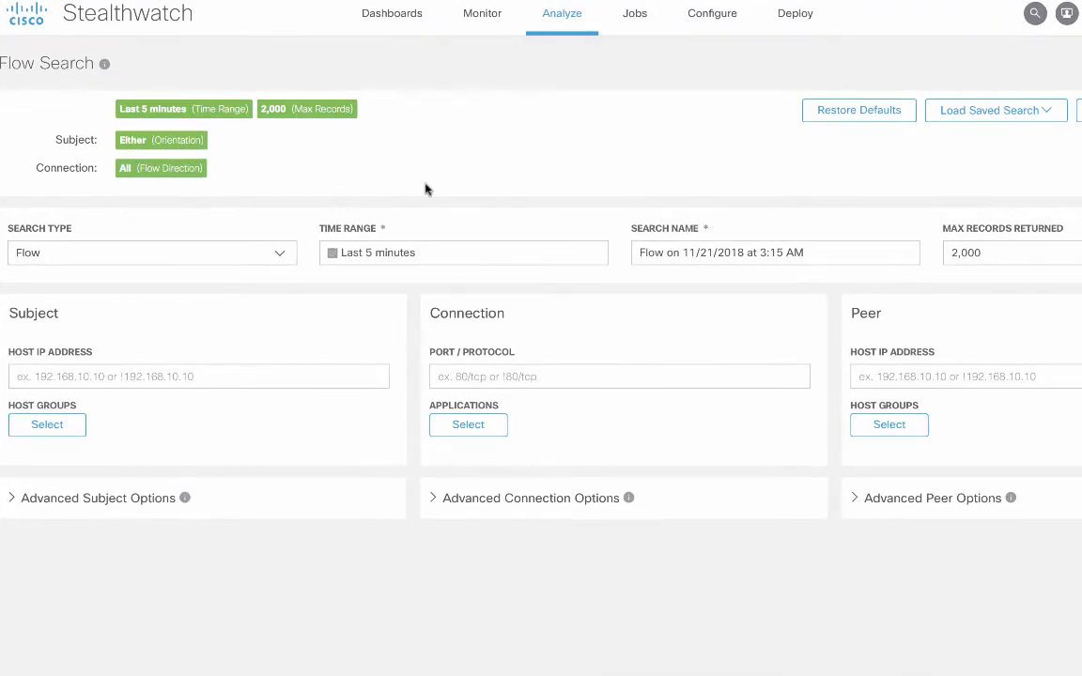
click(462, 252)
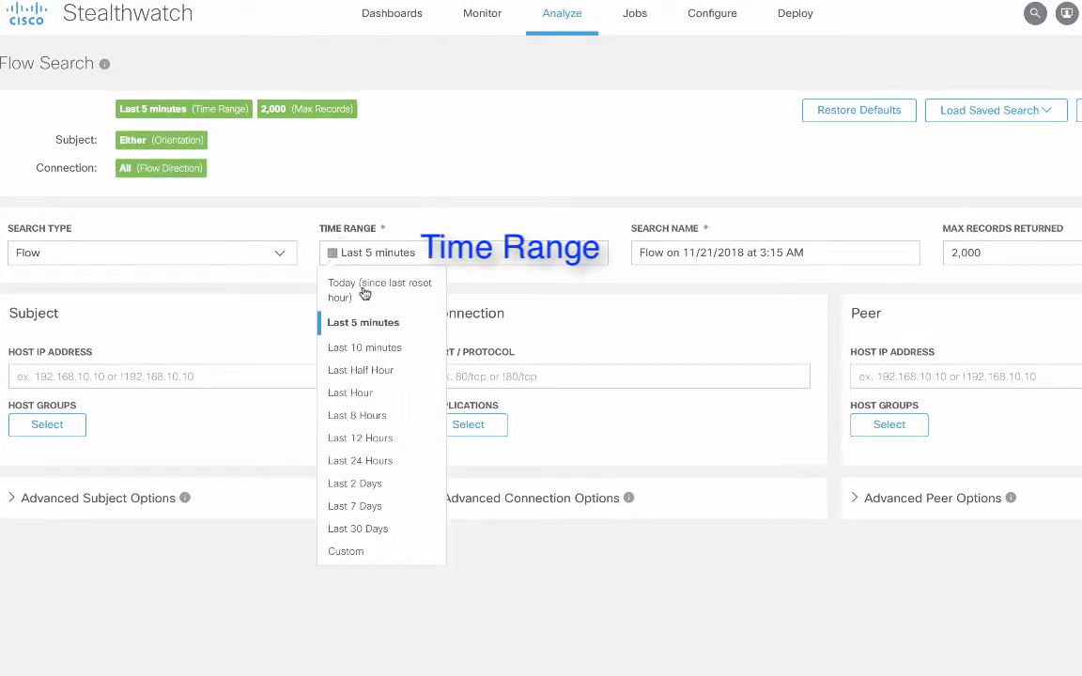
click(356, 415)
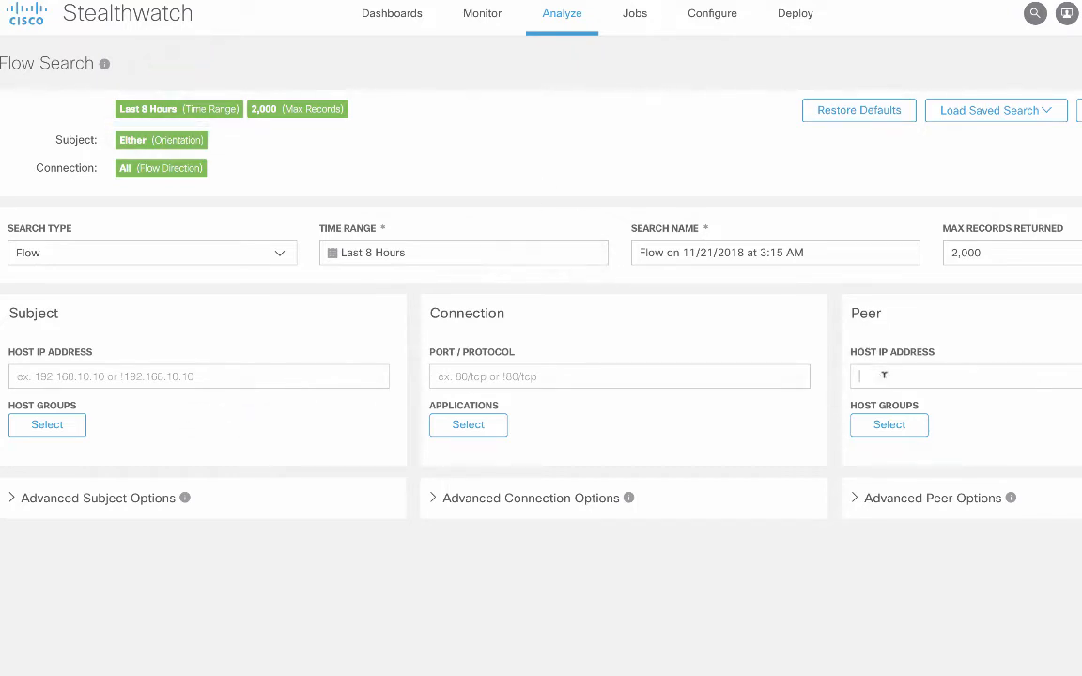
Set peer host 10.2.203.0/24 and peer port 53/udp under Advanced Peer Options
text(10.2.203.0/24)
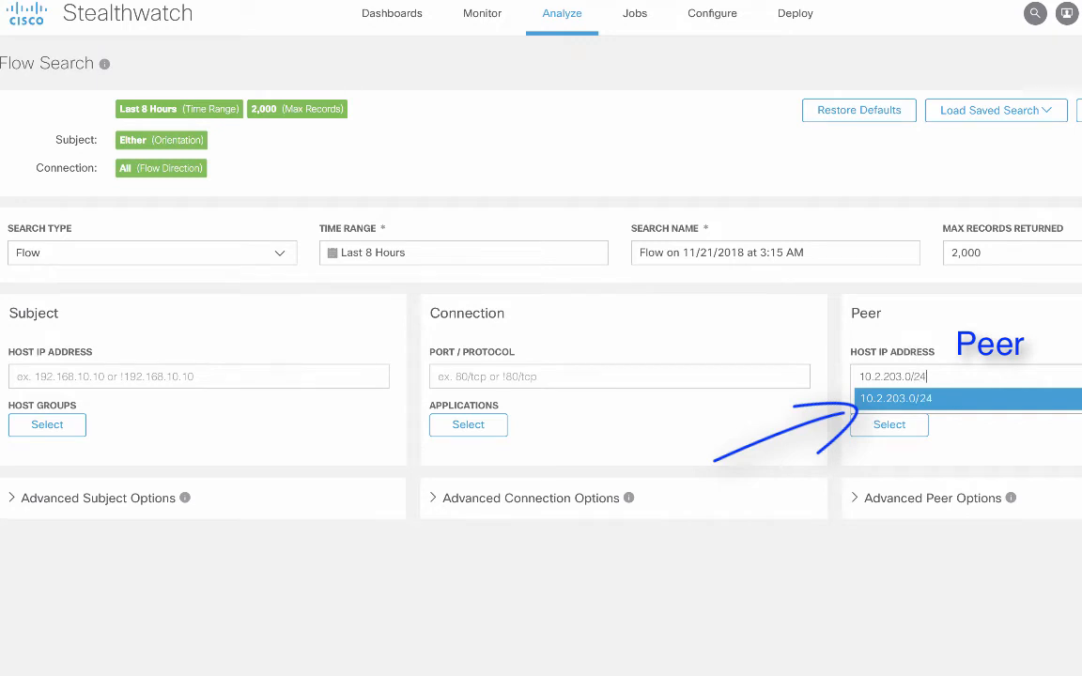
click(967, 398)
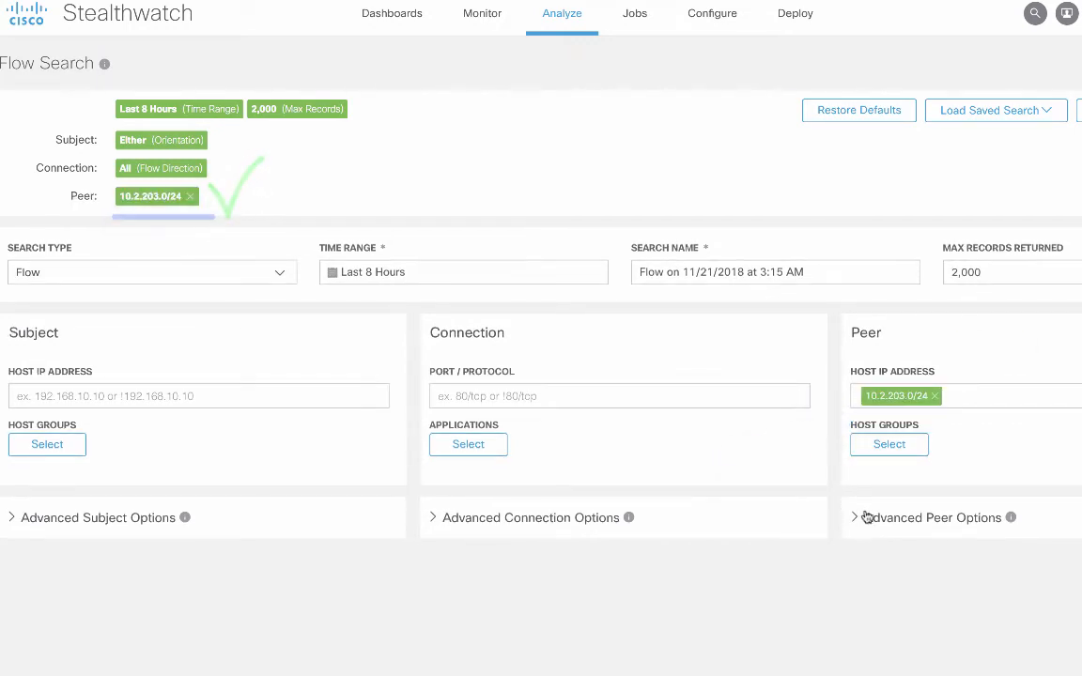
click(930, 519)
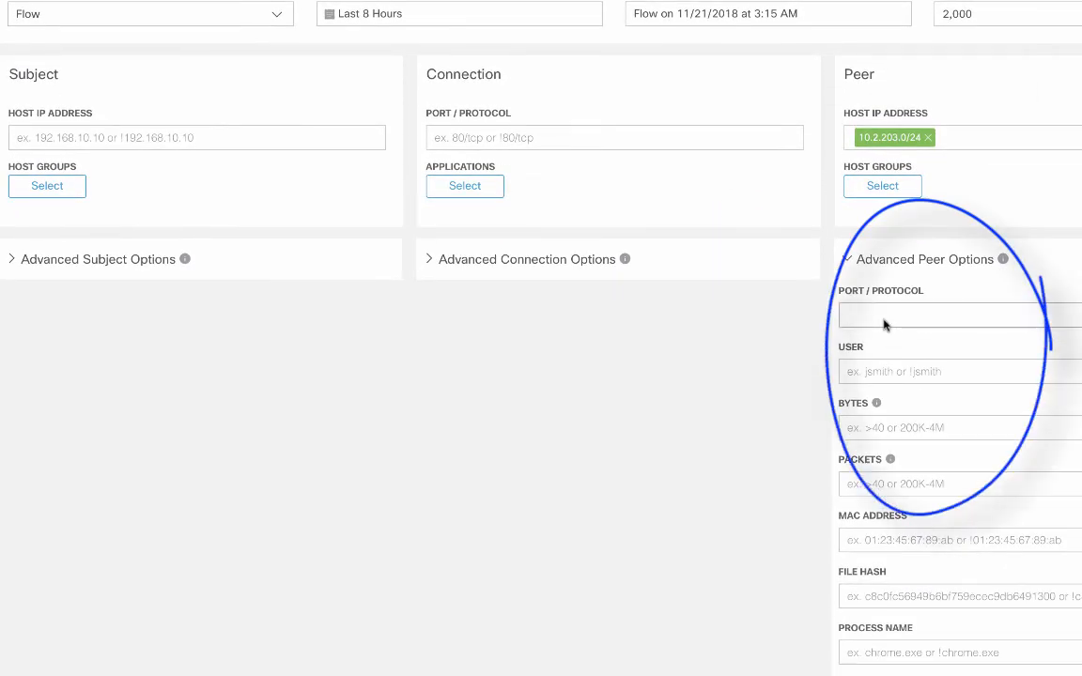
text(53/udp)
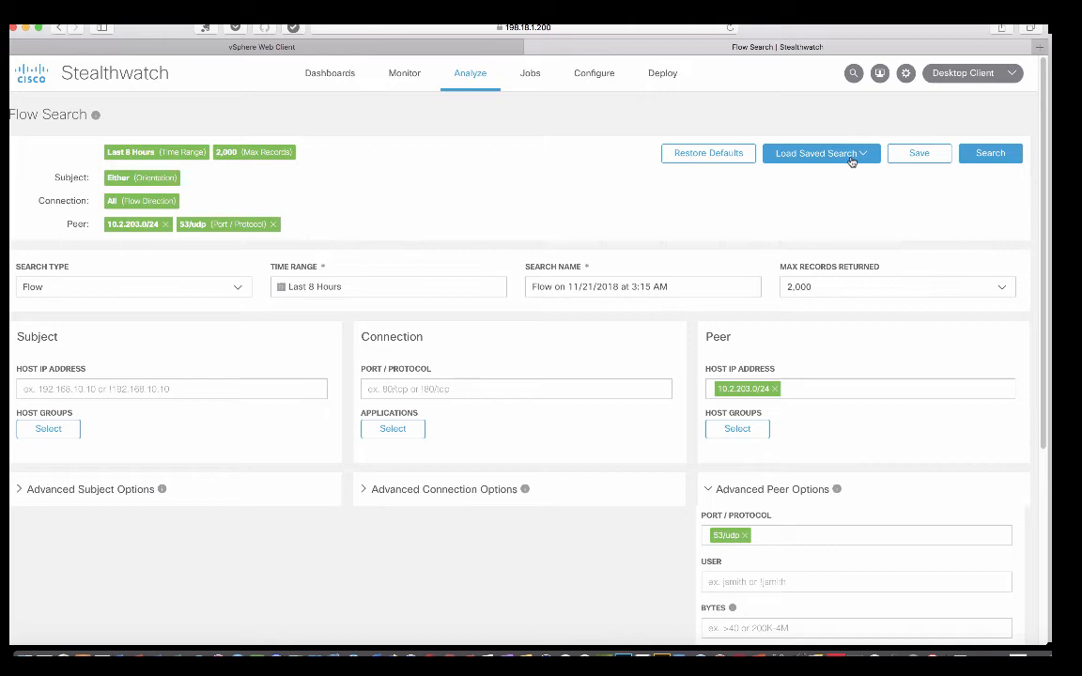
Save the flow search under the name 'DNS Old Servers'
click(916, 154)
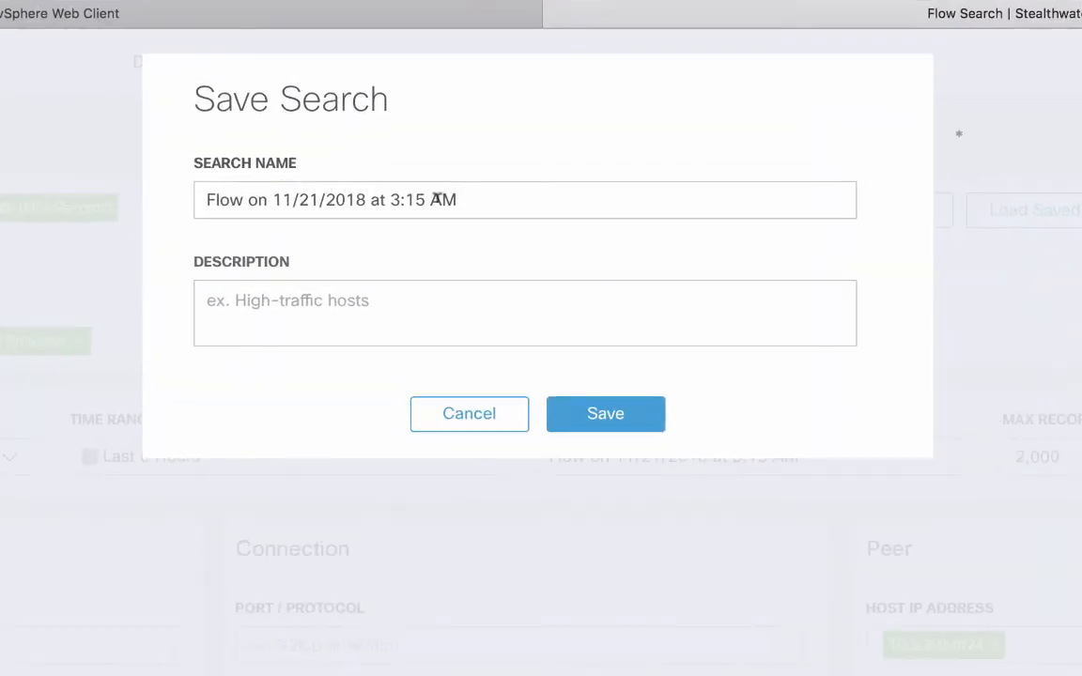
triple_click(329, 199)
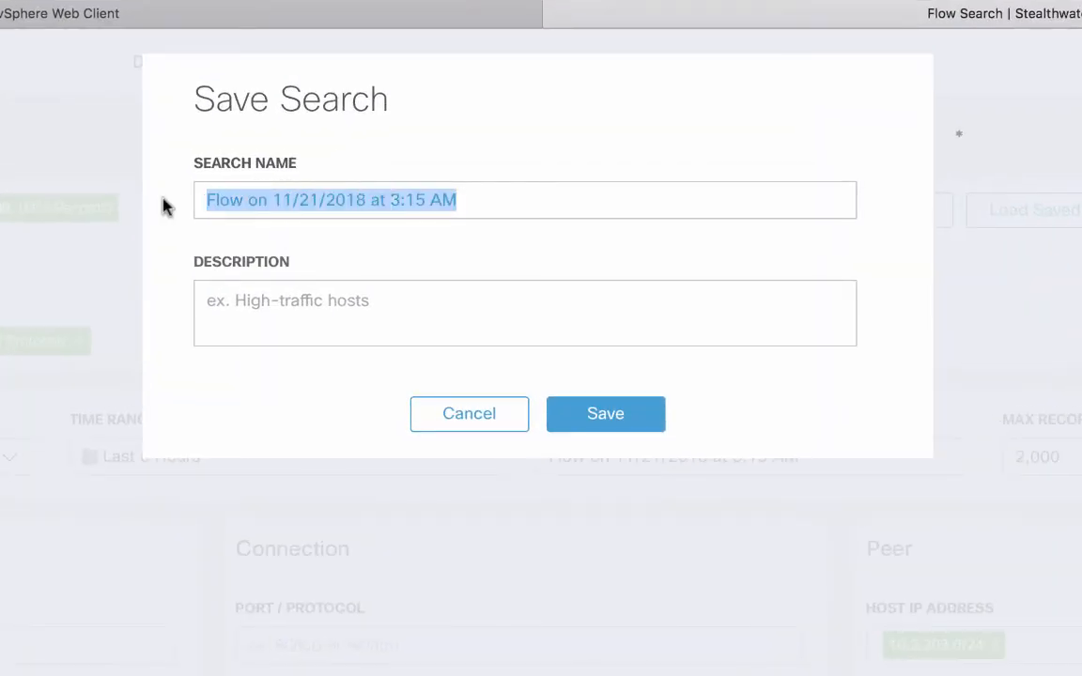
text(DNS Old Serves)
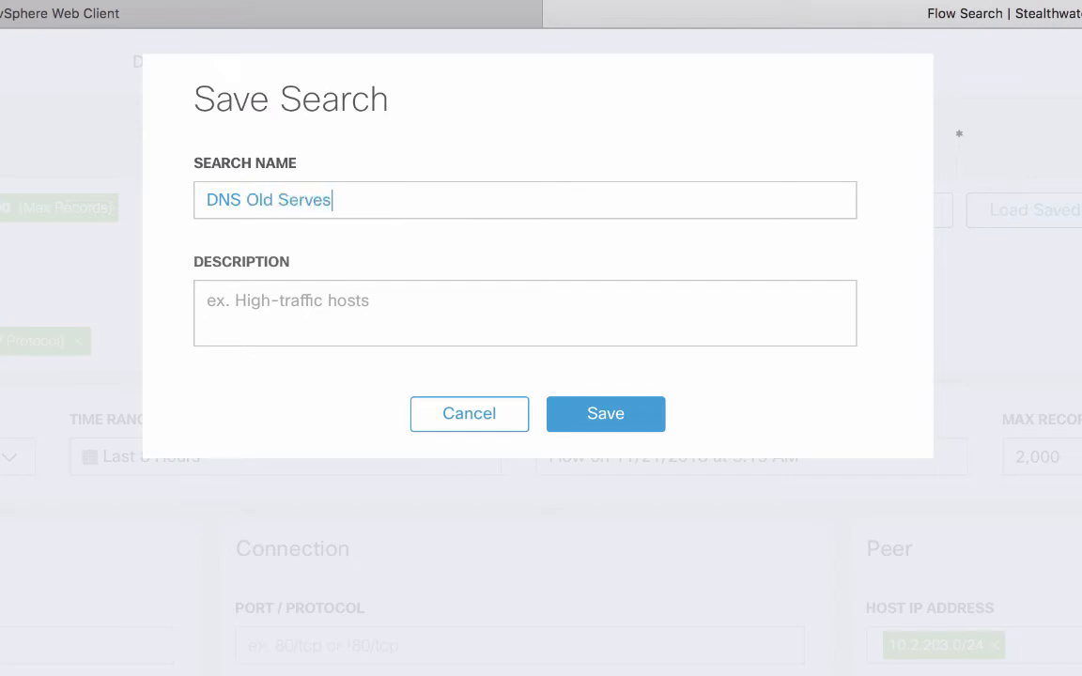
text(r)
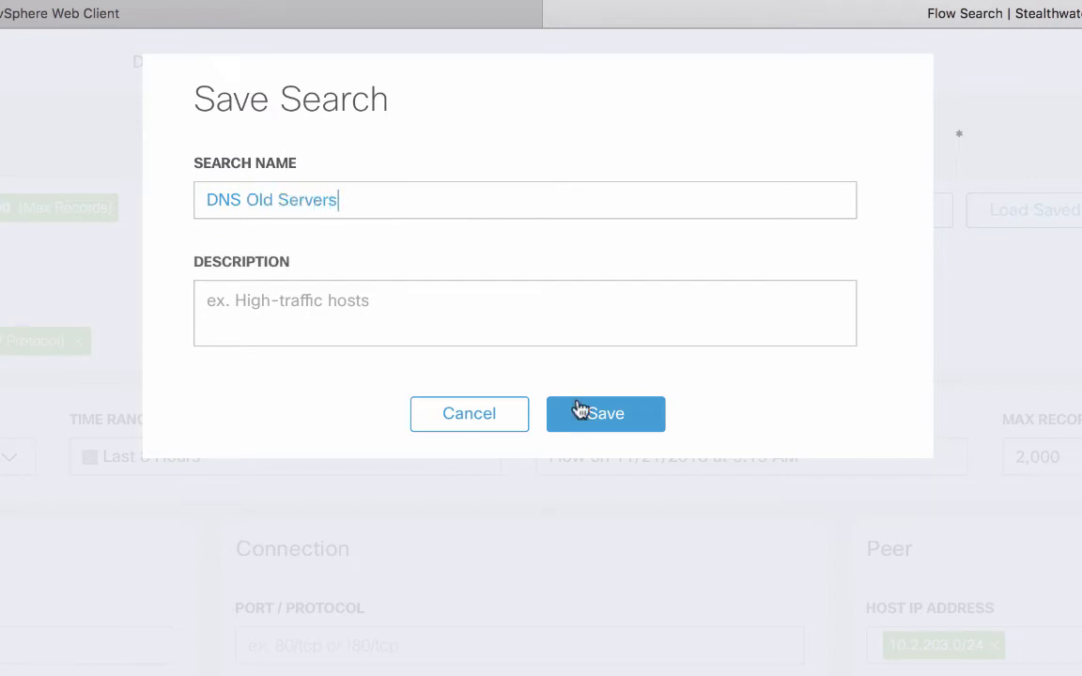
click(604, 415)
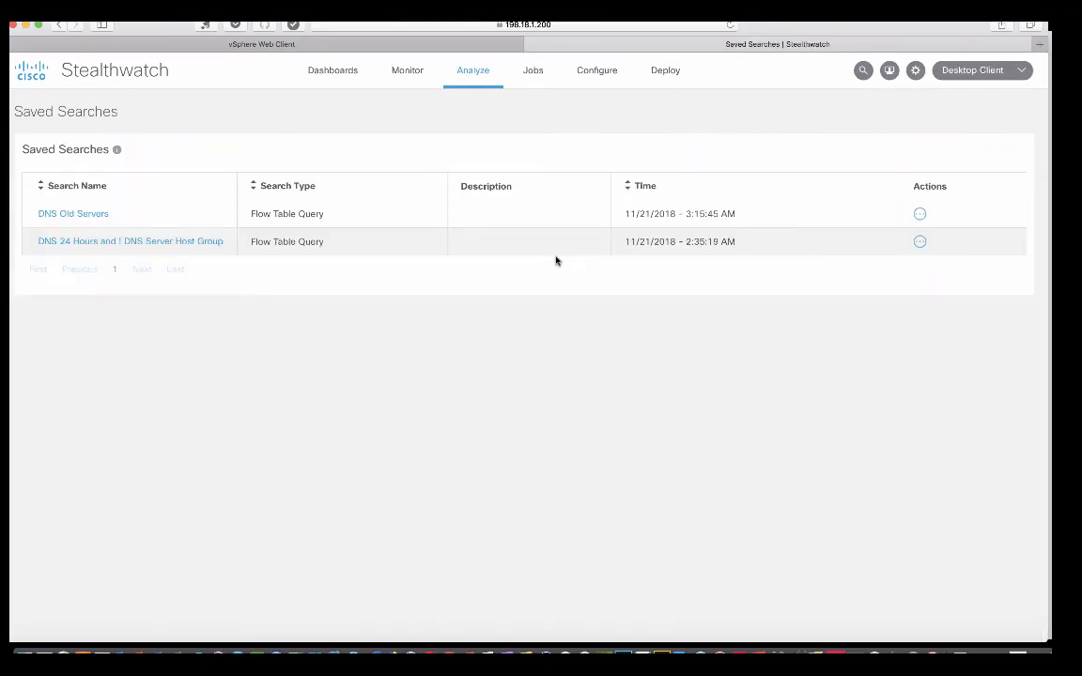
mouse_move(911, 216)
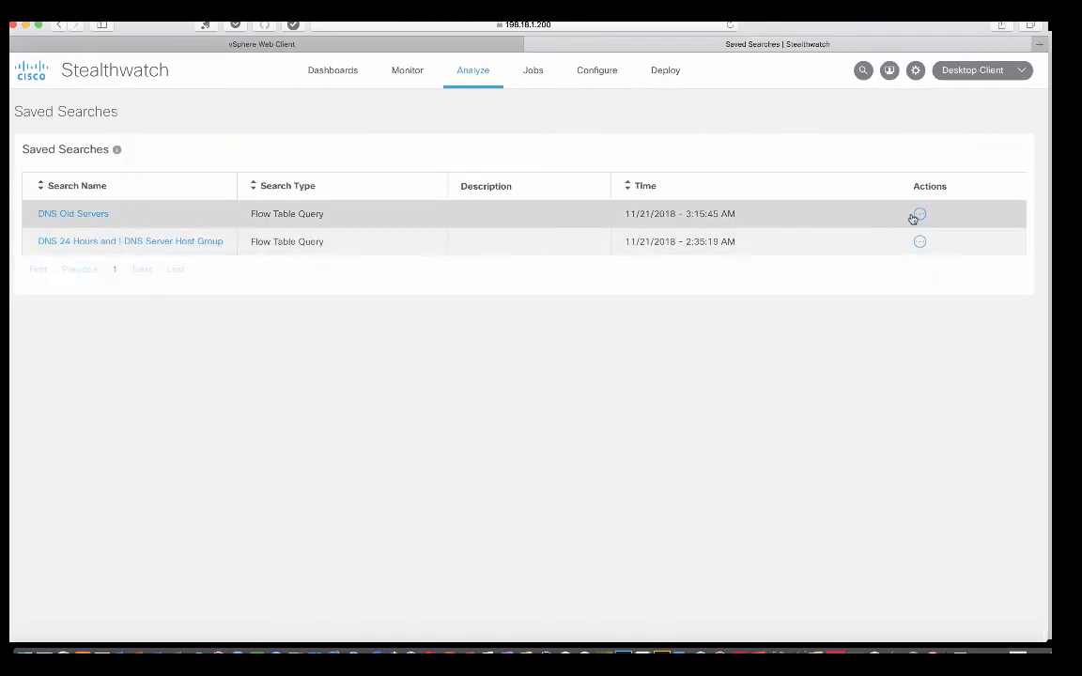
Run 'DNS Old Servers' from its Actions menu and review its 80 flows to 10.2.203.x peers on 53/udp
click(919, 214)
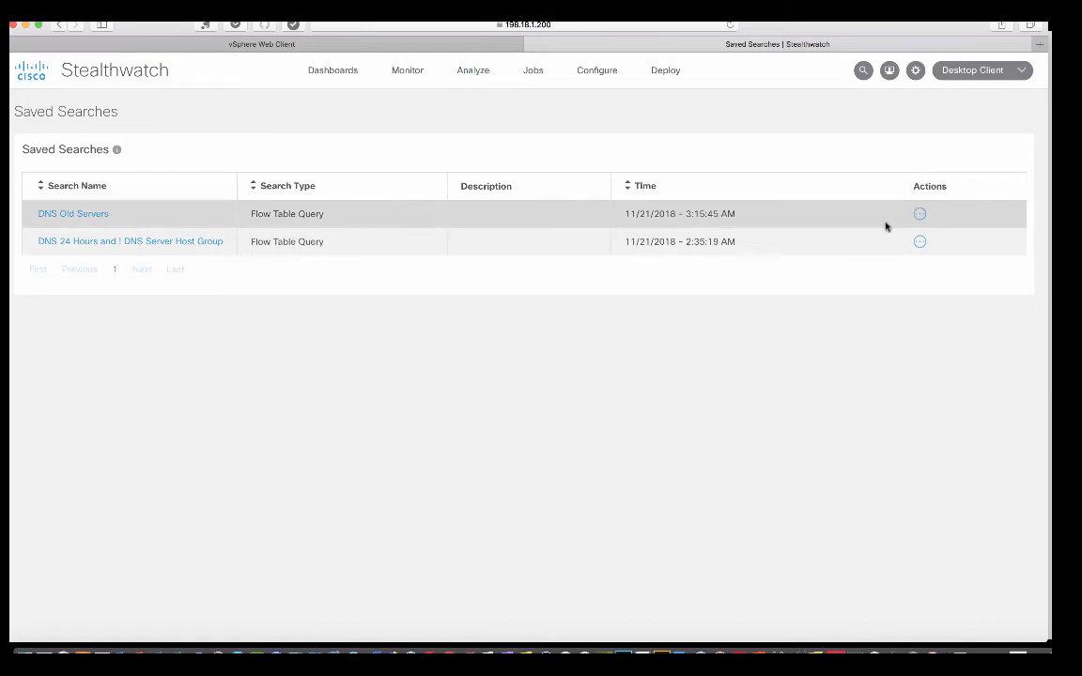
click(72, 214)
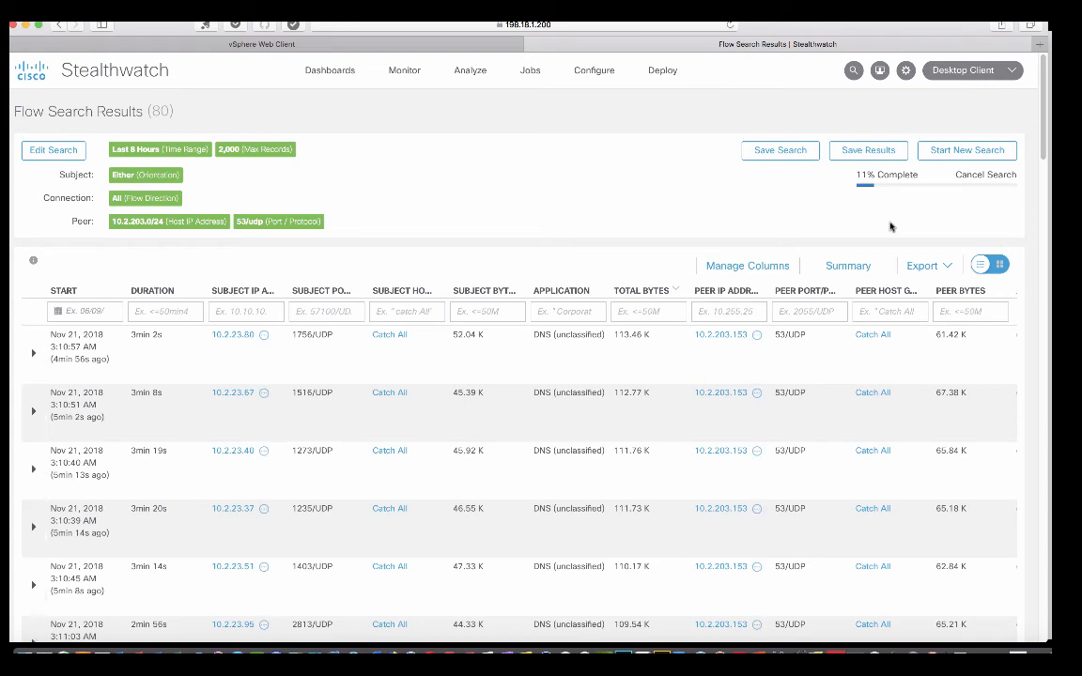
mouse_move(438, 229)
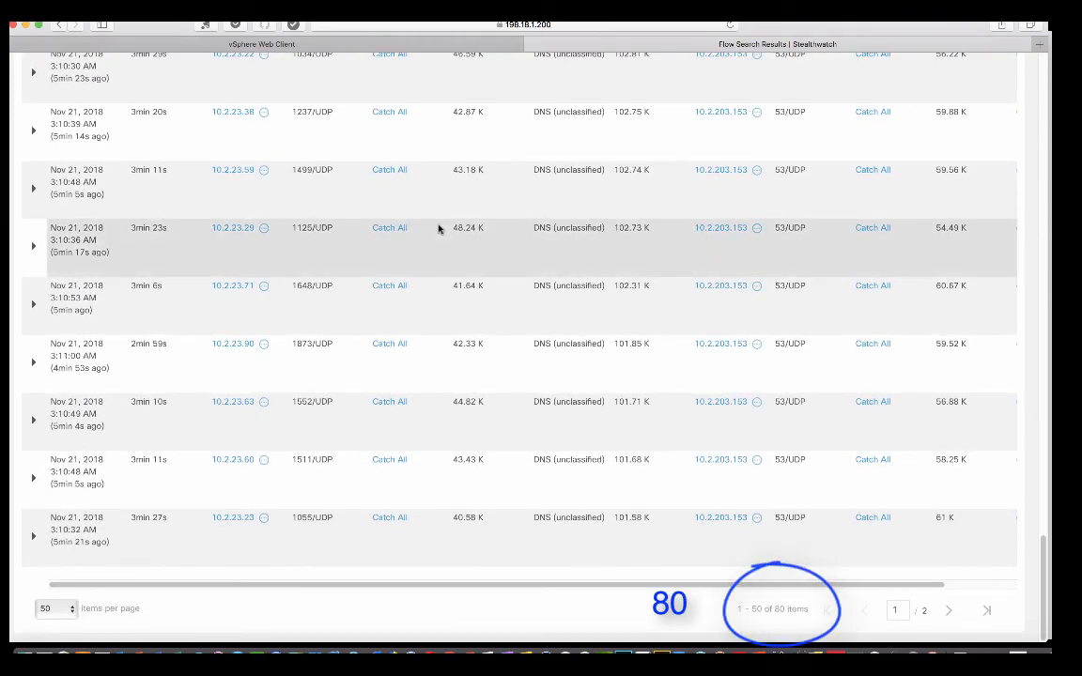
scroll(up, 3)
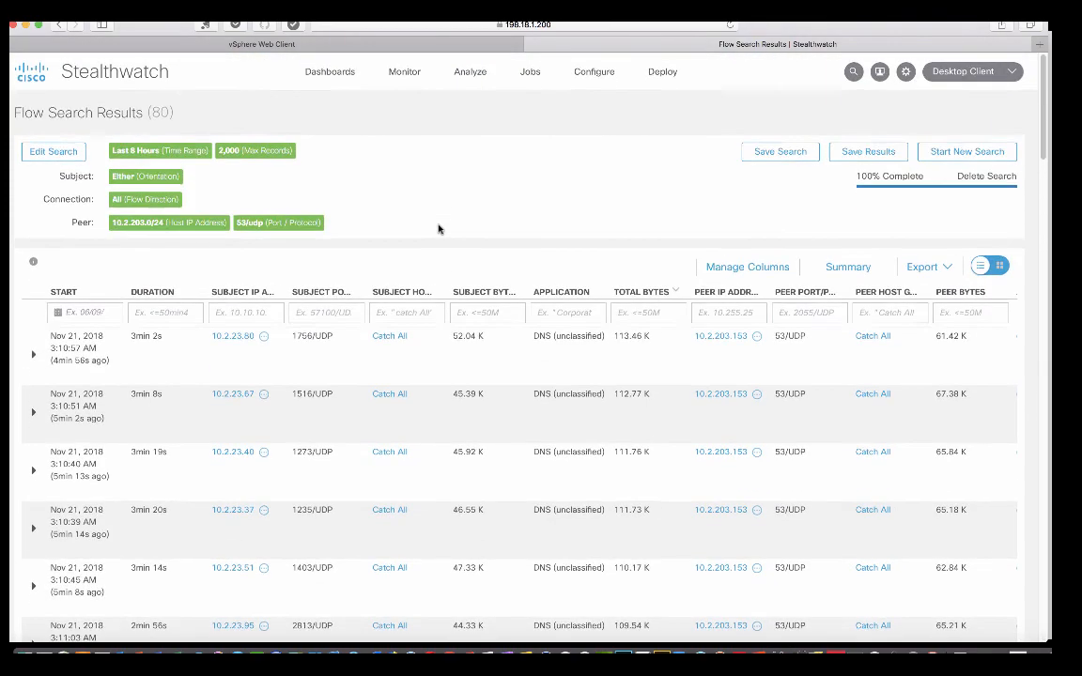